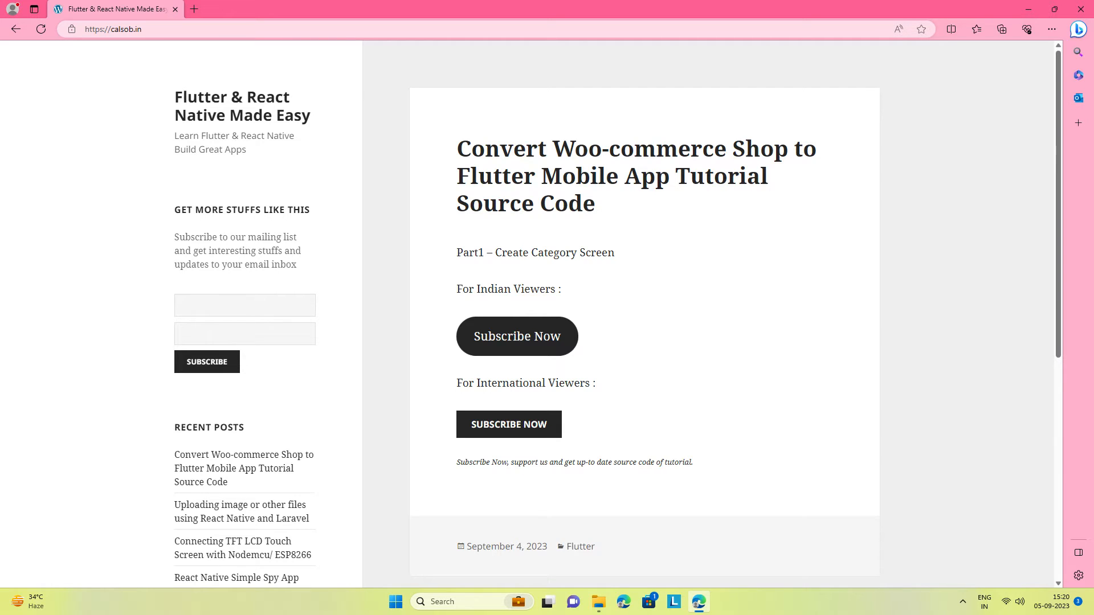
Wait for the emulator to boot, then bring up the Run menu's options.
{"action": "left_click", "coordinate": [711, 601]}
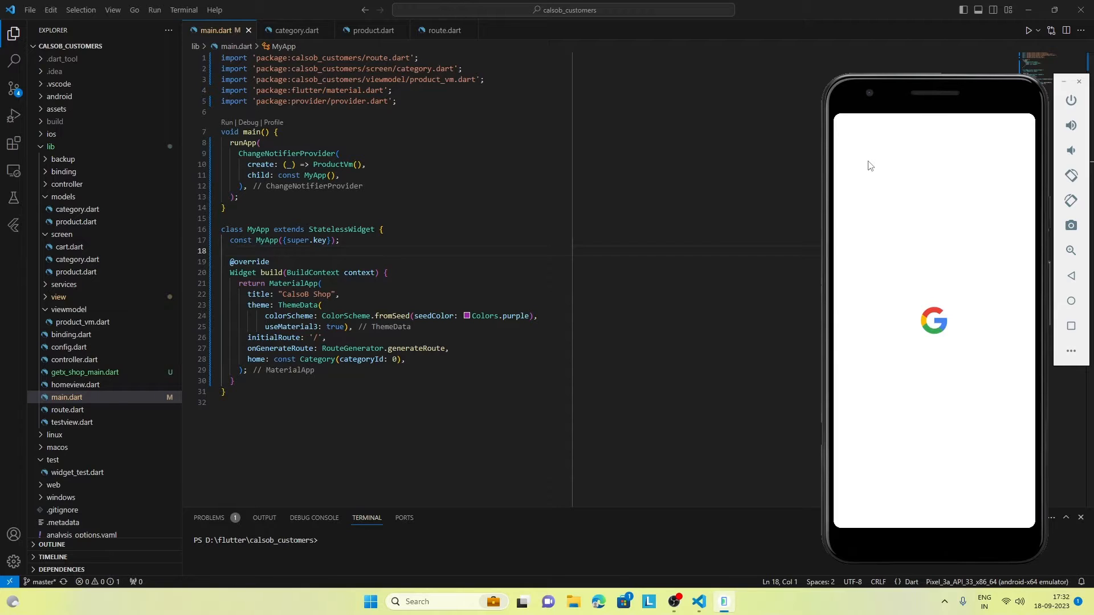
{"action": "mouse_move", "coordinate": [685, 173]}
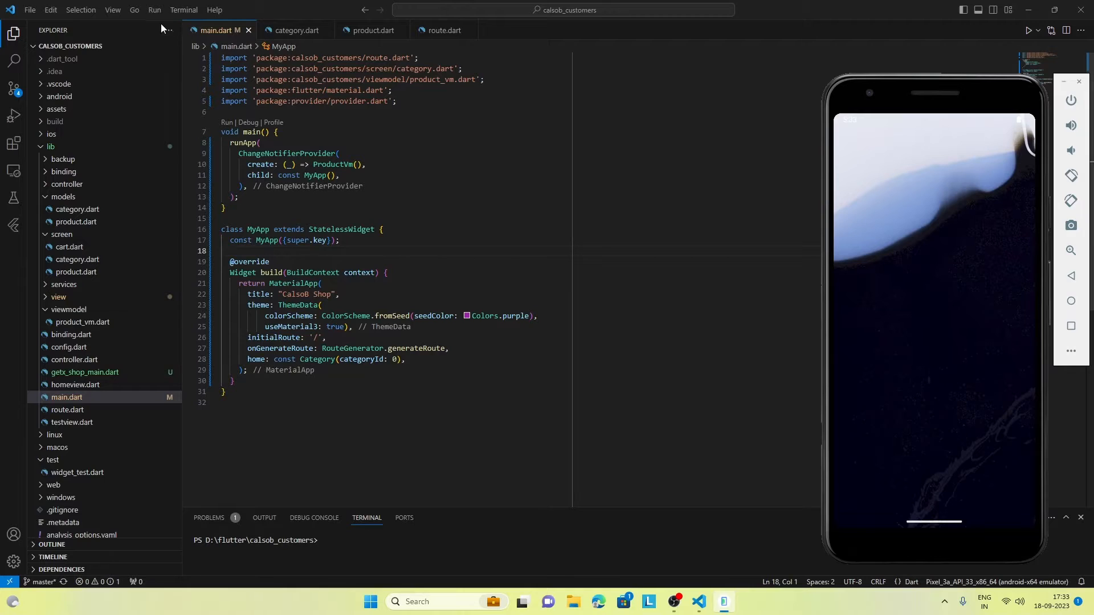
{"action": "left_click", "coordinate": [154, 9]}
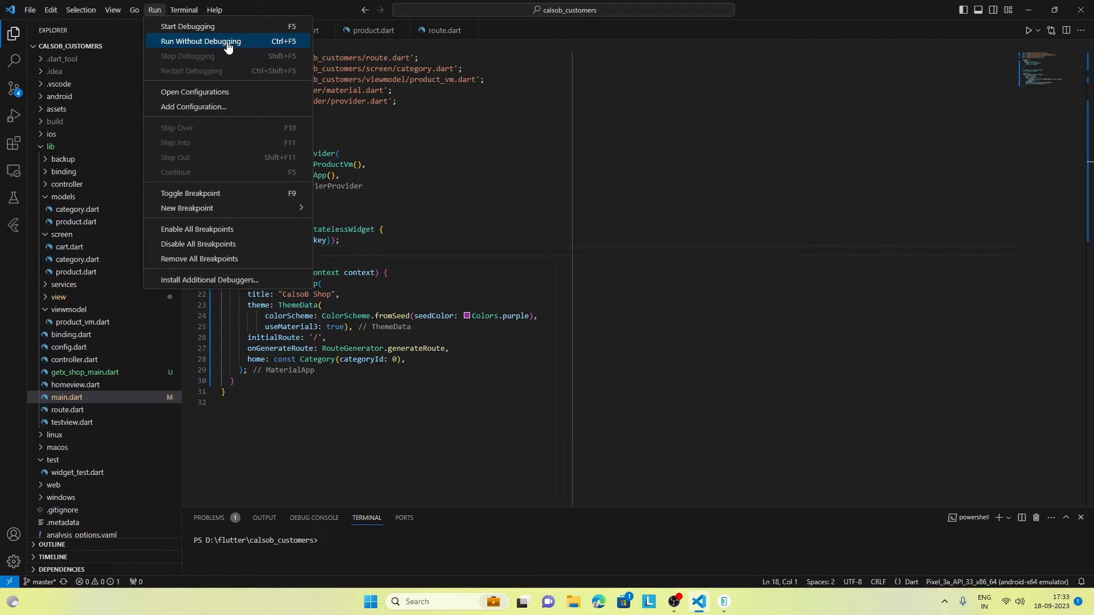
Run the app without debugging so CalsoB Shop's category grid appears in the emulator.
{"action": "left_click", "coordinate": [200, 41]}
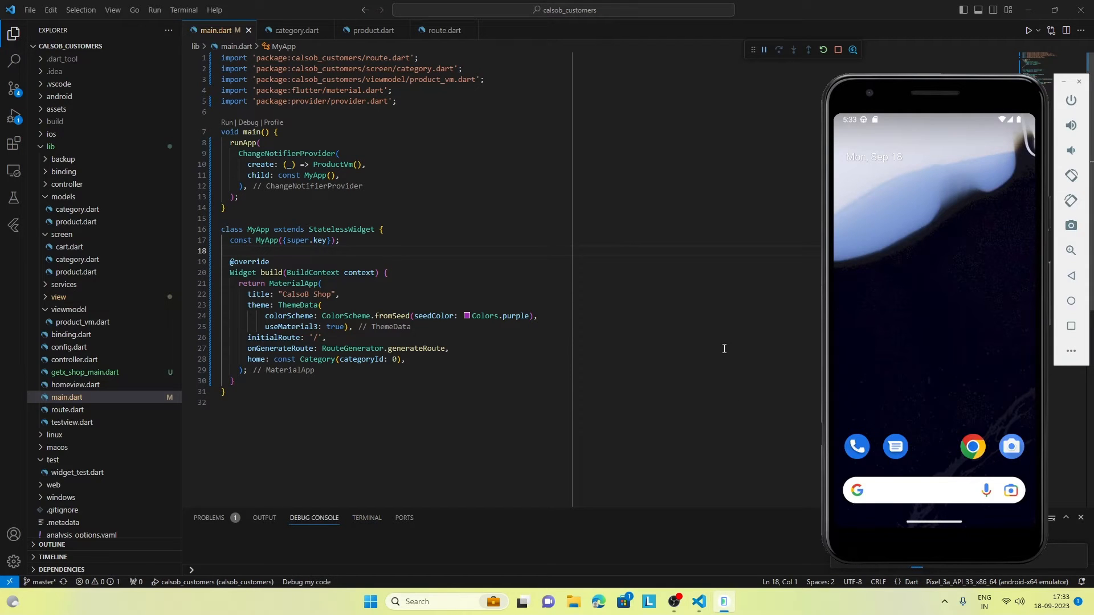
{"action": "left_click", "coordinate": [1029, 29]}
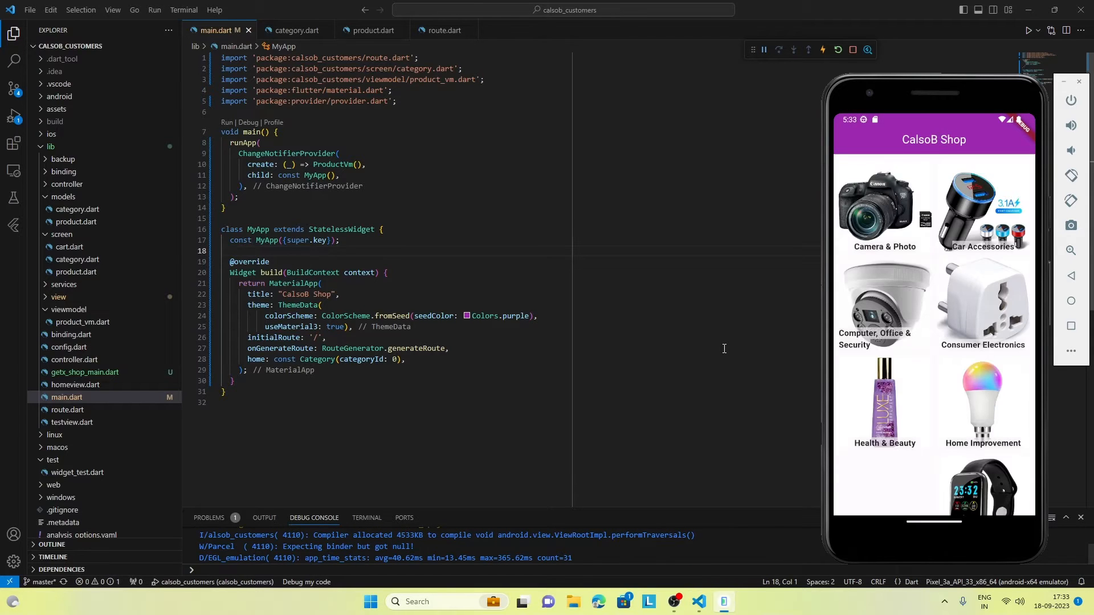
{"action": "mouse_move", "coordinate": [921, 316]}
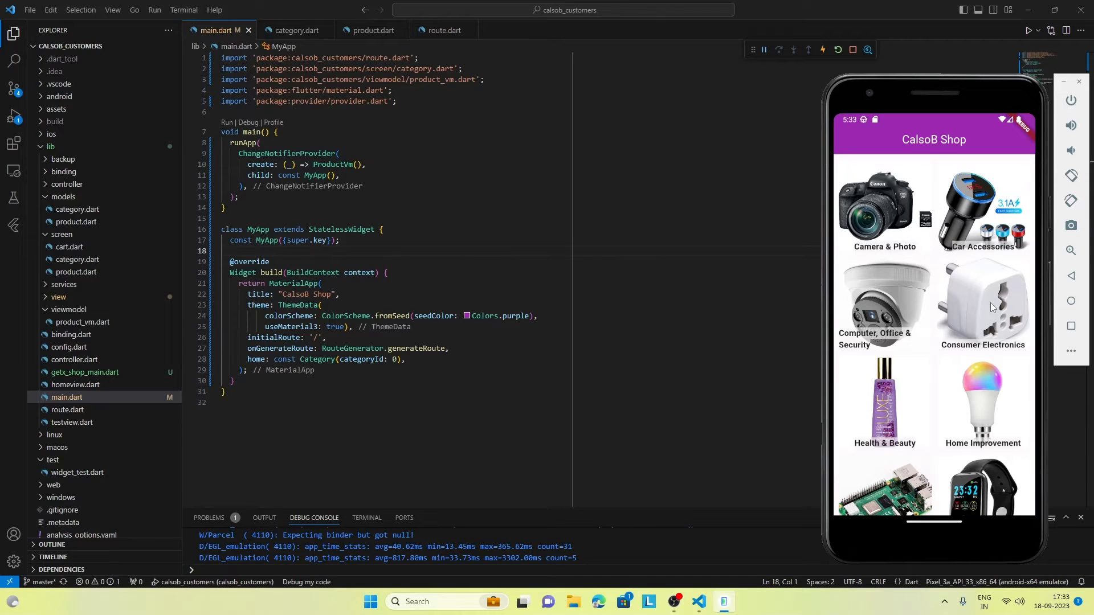
In Consumer Electronics, add the 6A glass fuse pack, neon indicator bulb and film capacitor pack to the cart.
{"action": "left_click", "coordinate": [982, 299]}
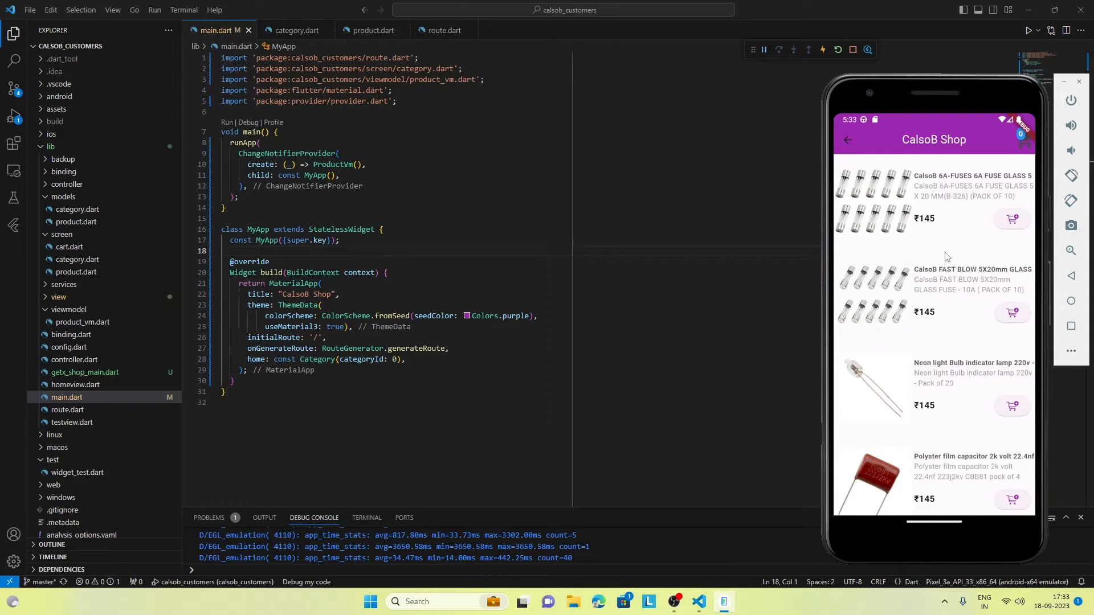
{"action": "mouse_move", "coordinate": [964, 270]}
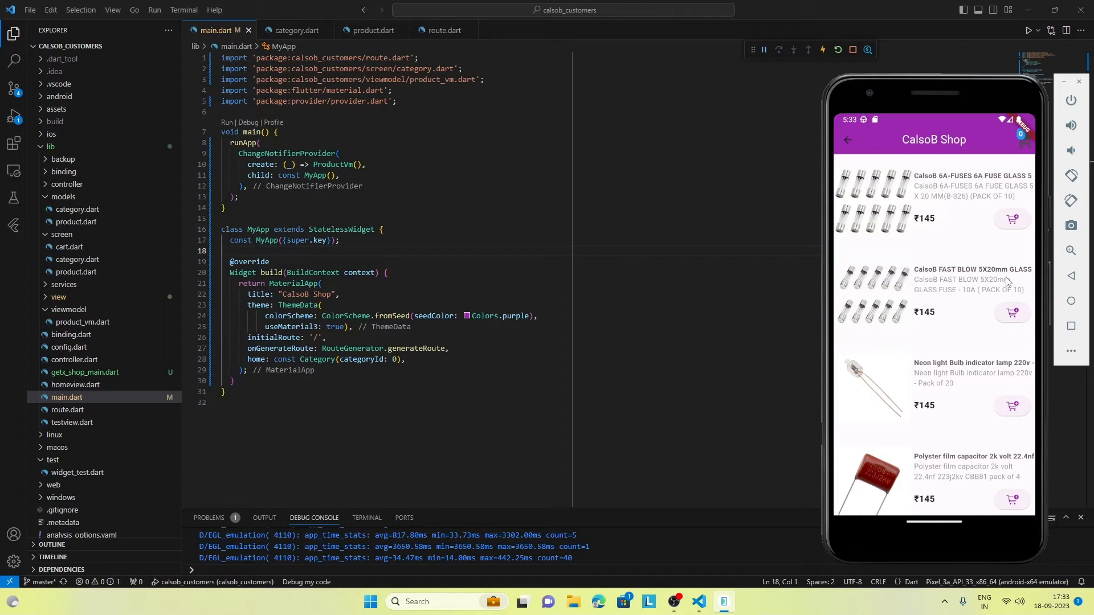
{"action": "mouse_move", "coordinate": [973, 261]}
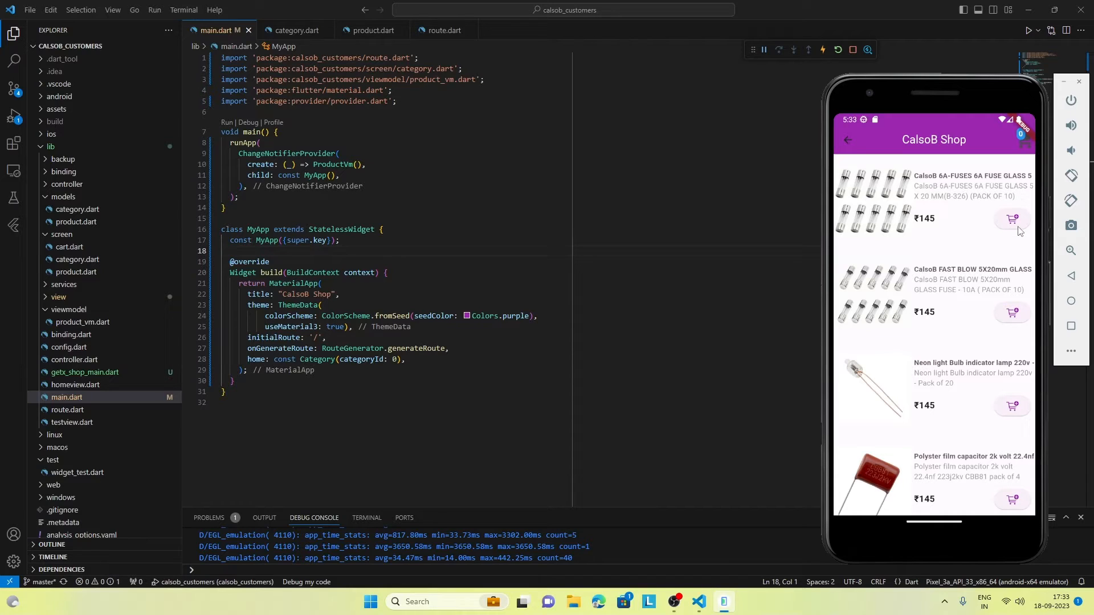
{"action": "mouse_move", "coordinate": [1013, 267]}
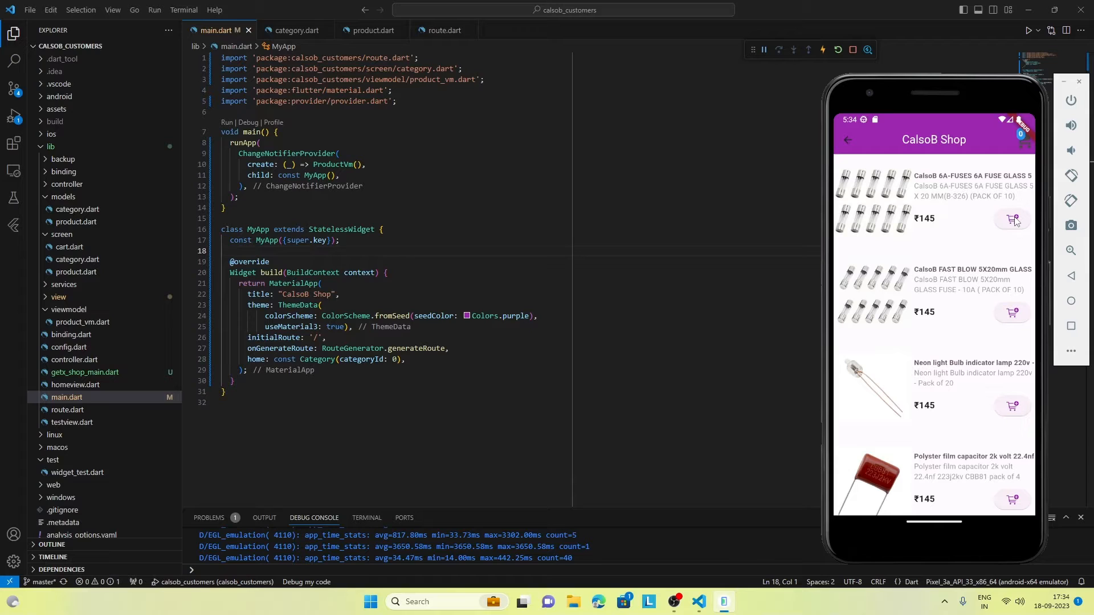
{"action": "left_click", "coordinate": [1012, 313]}
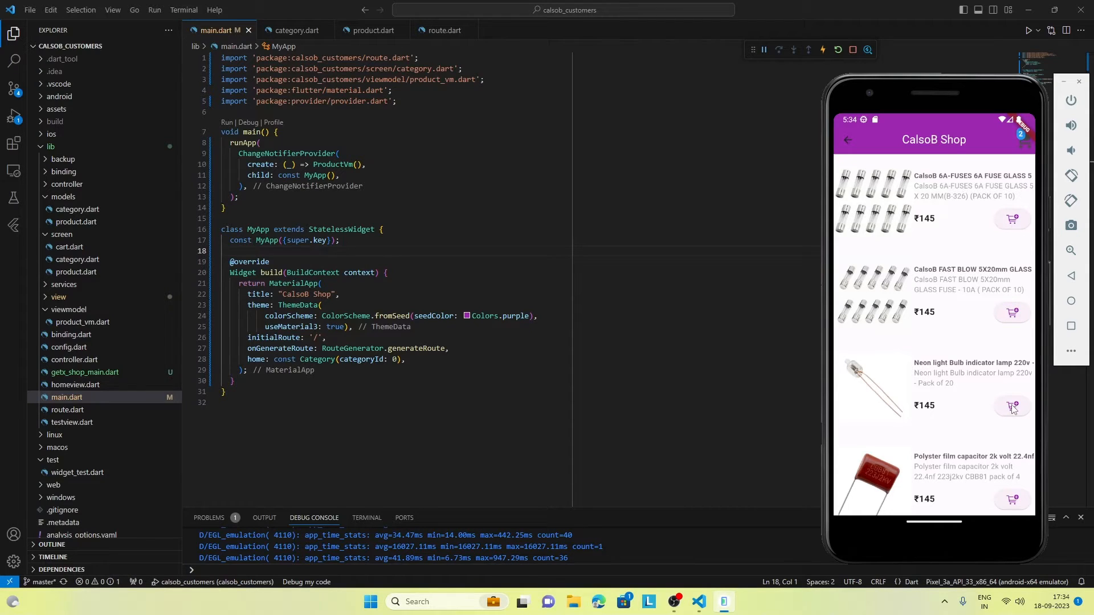
{"action": "left_click", "coordinate": [1010, 499]}
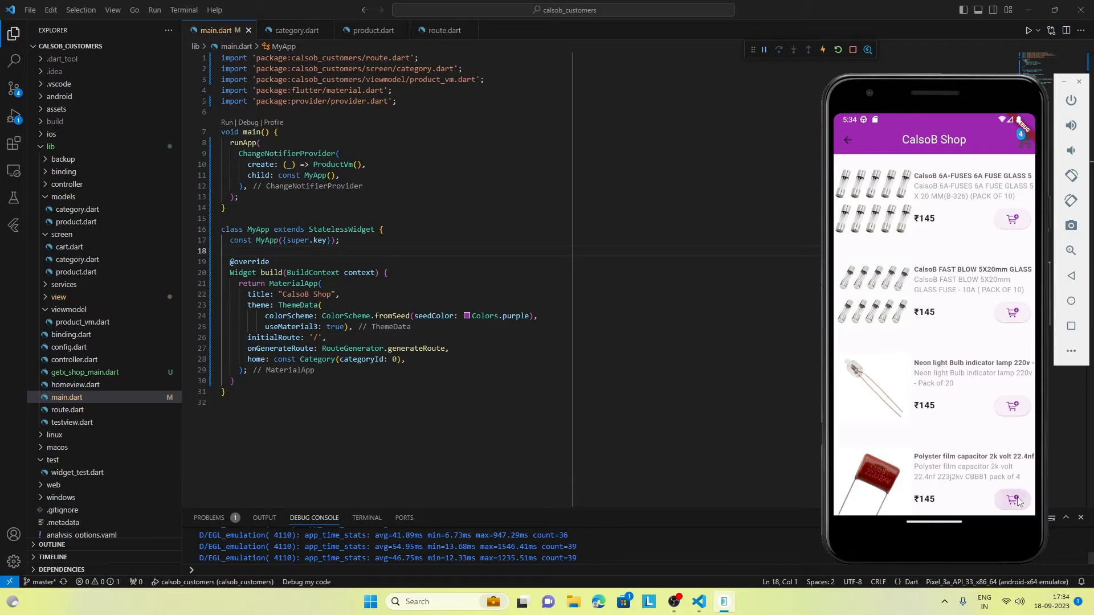
{"action": "left_click", "coordinate": [846, 139]}
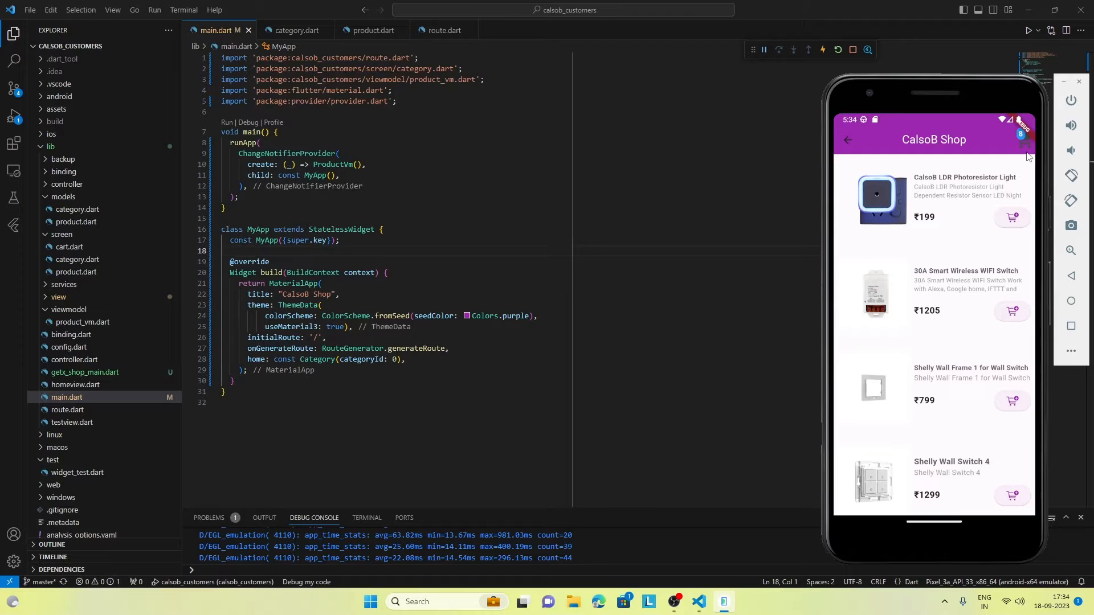
Review the cart, raising the 6A fuse pack to 2, toggling the FAST BLOW fuse quantity and removing the neon bulb.
{"action": "left_click", "coordinate": [1018, 135]}
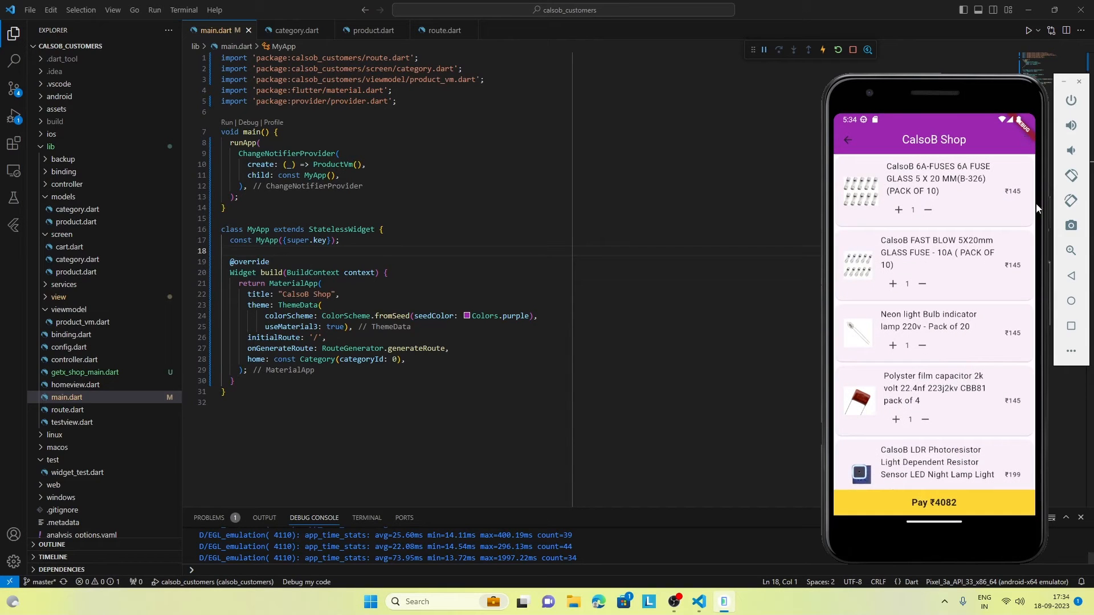
{"action": "mouse_move", "coordinate": [921, 222]}
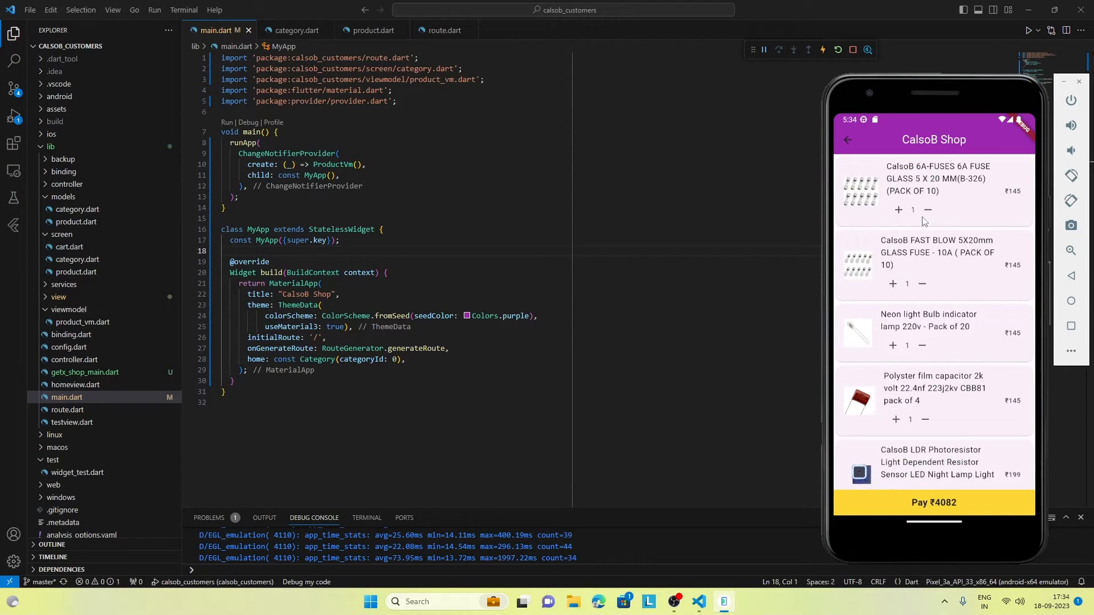
{"action": "left_click", "coordinate": [898, 210]}
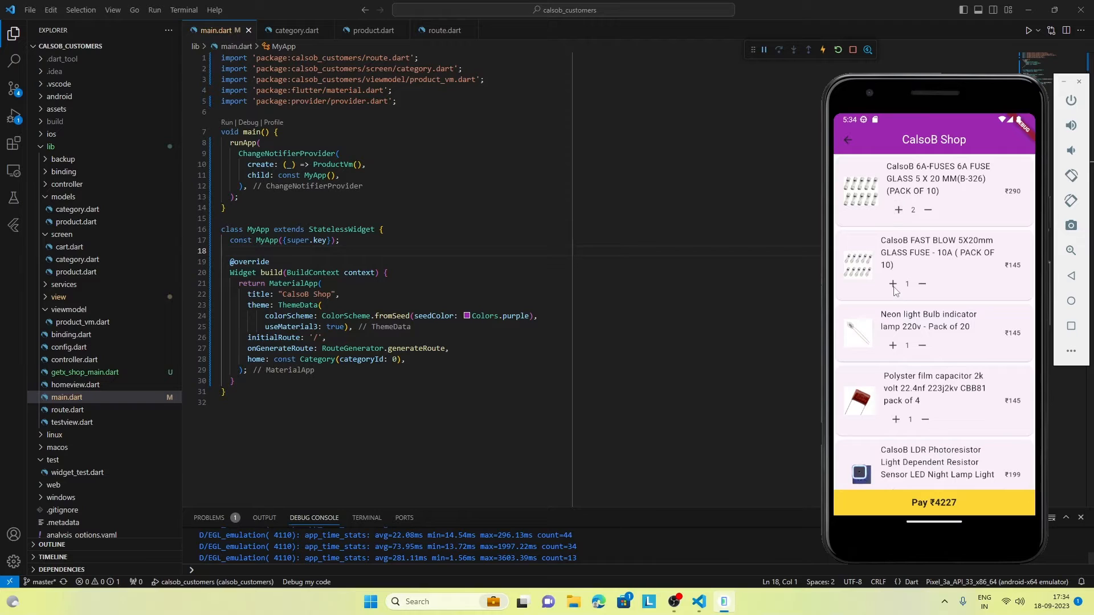
{"action": "left_click", "coordinate": [891, 283]}
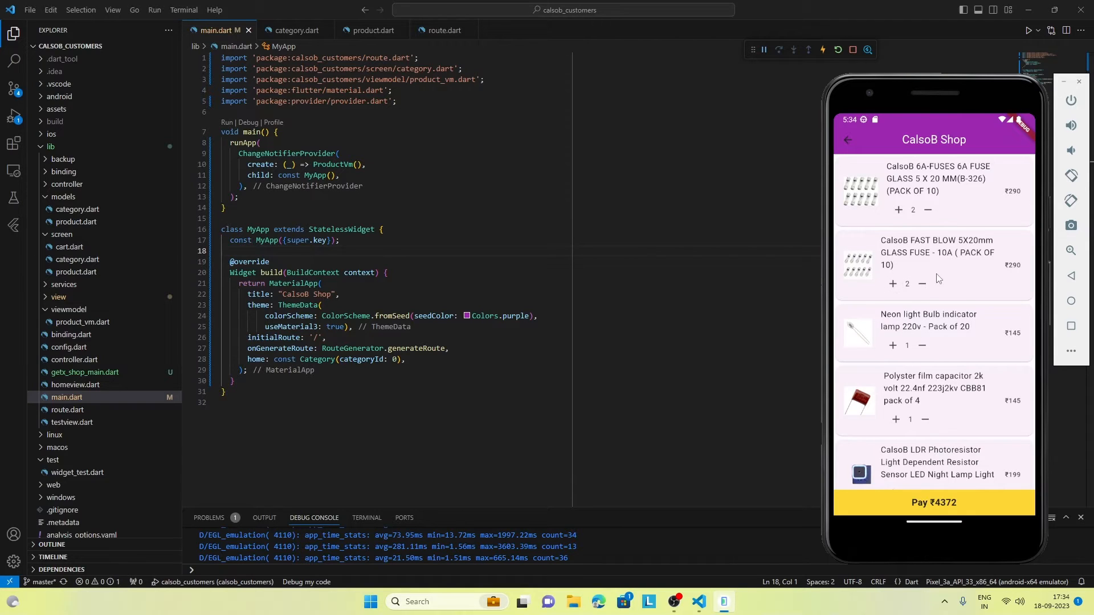
{"action": "left_click", "coordinate": [922, 284]}
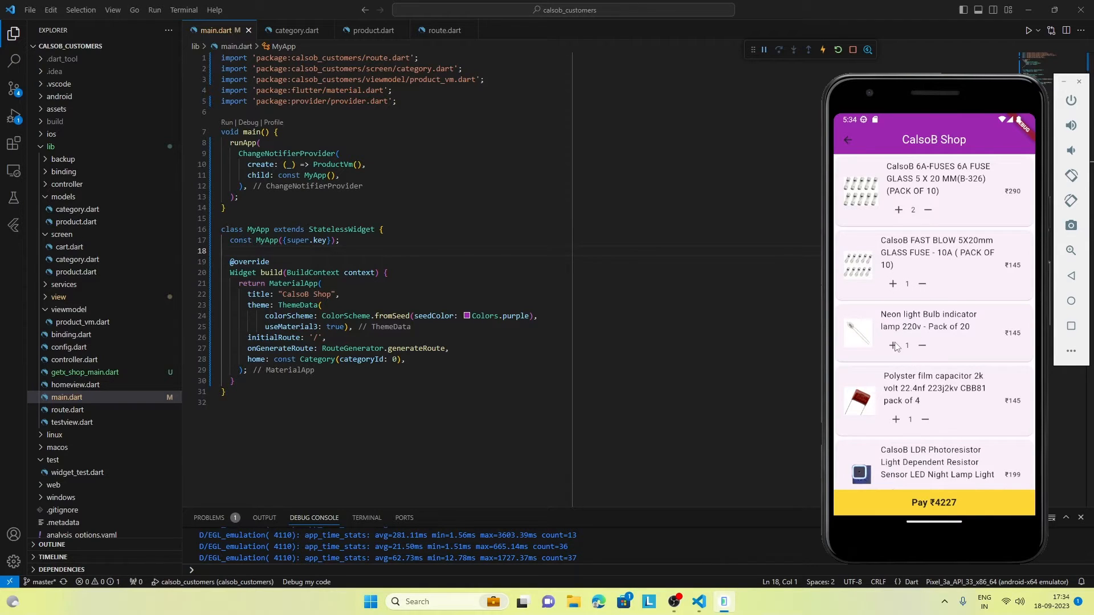
{"action": "left_click", "coordinate": [892, 346]}
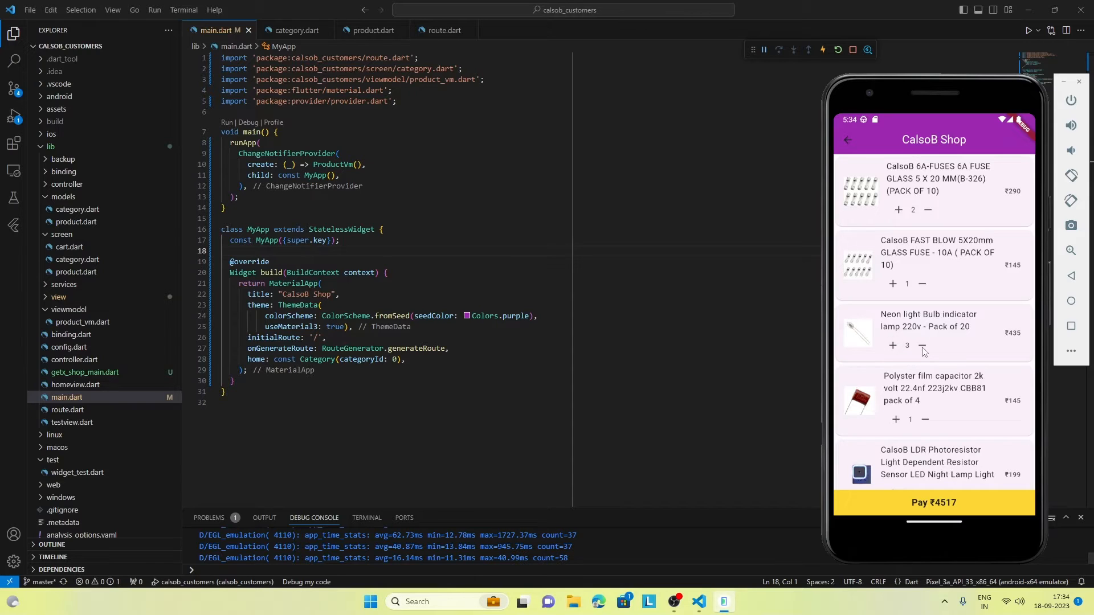
{"action": "left_click", "coordinate": [922, 345]}
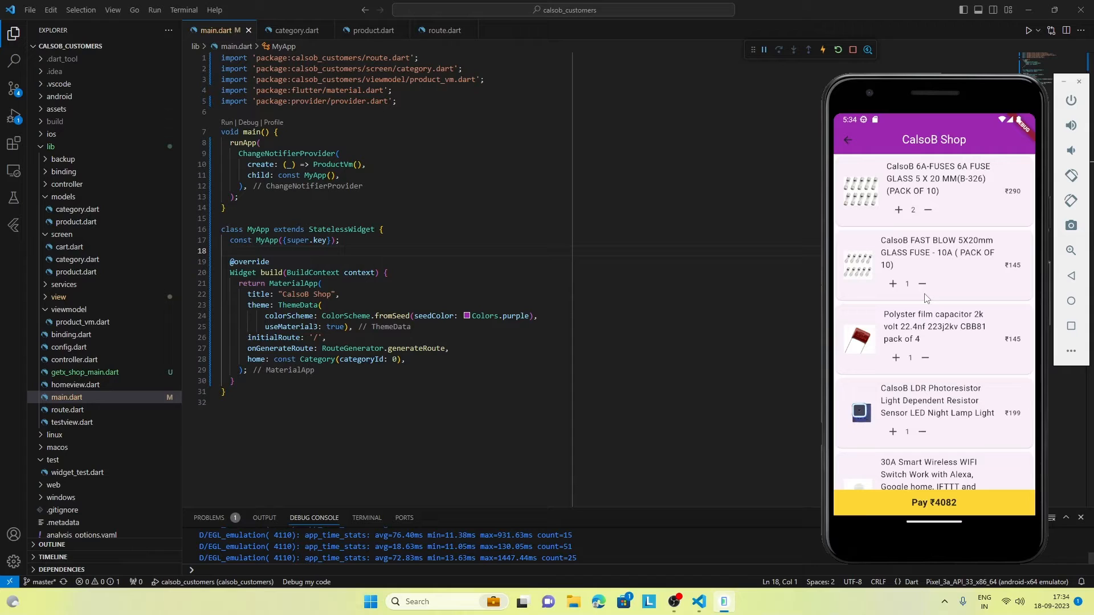
{"action": "mouse_move", "coordinate": [998, 440]}
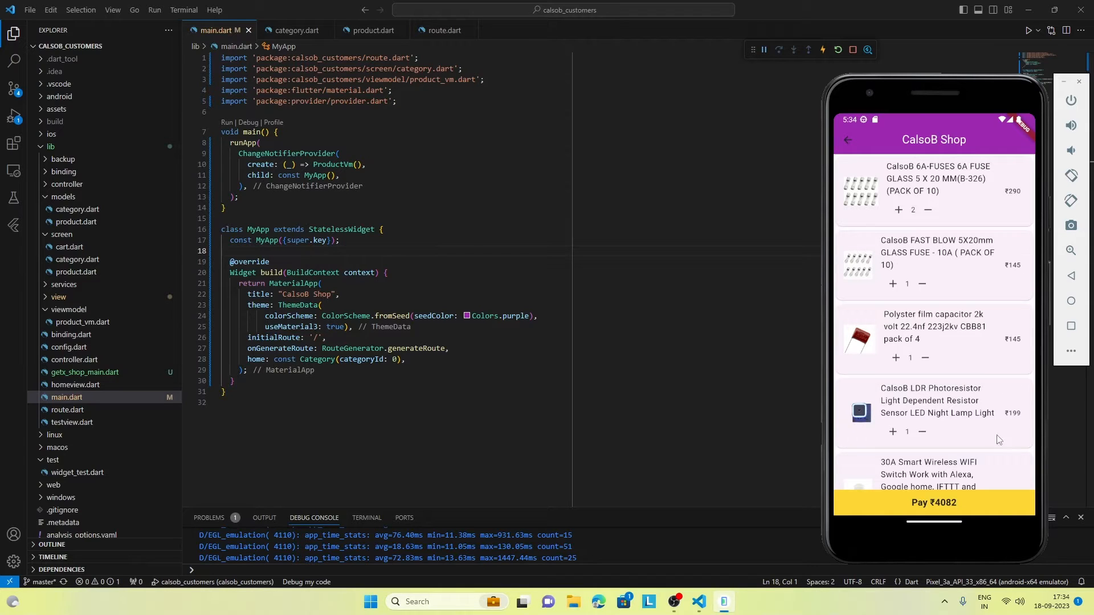
{"action": "mouse_move", "coordinate": [965, 252]}
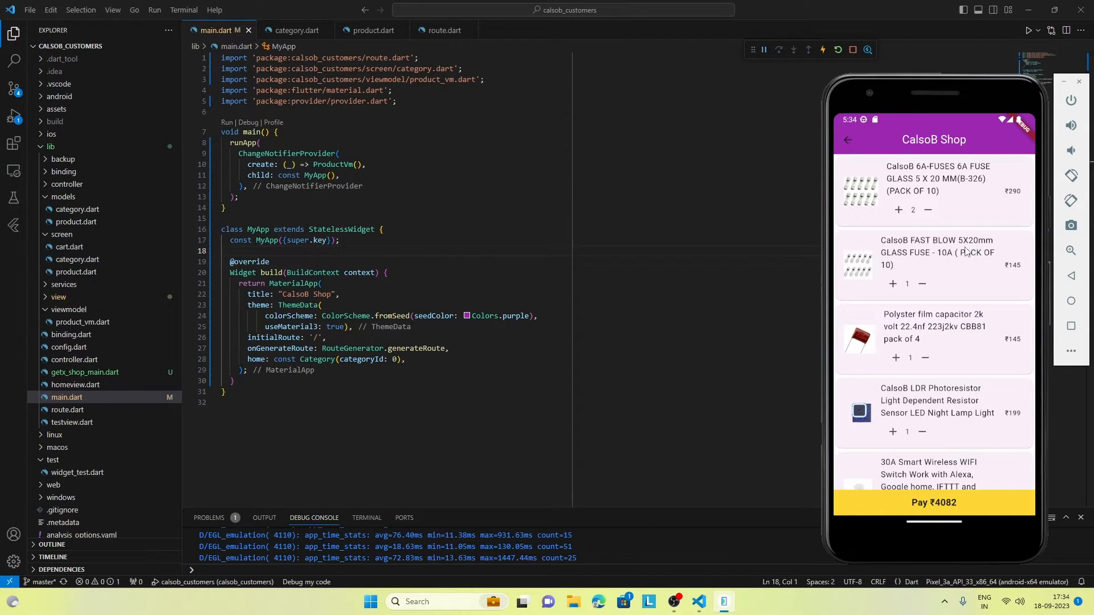
{"action": "mouse_move", "coordinate": [918, 503]}
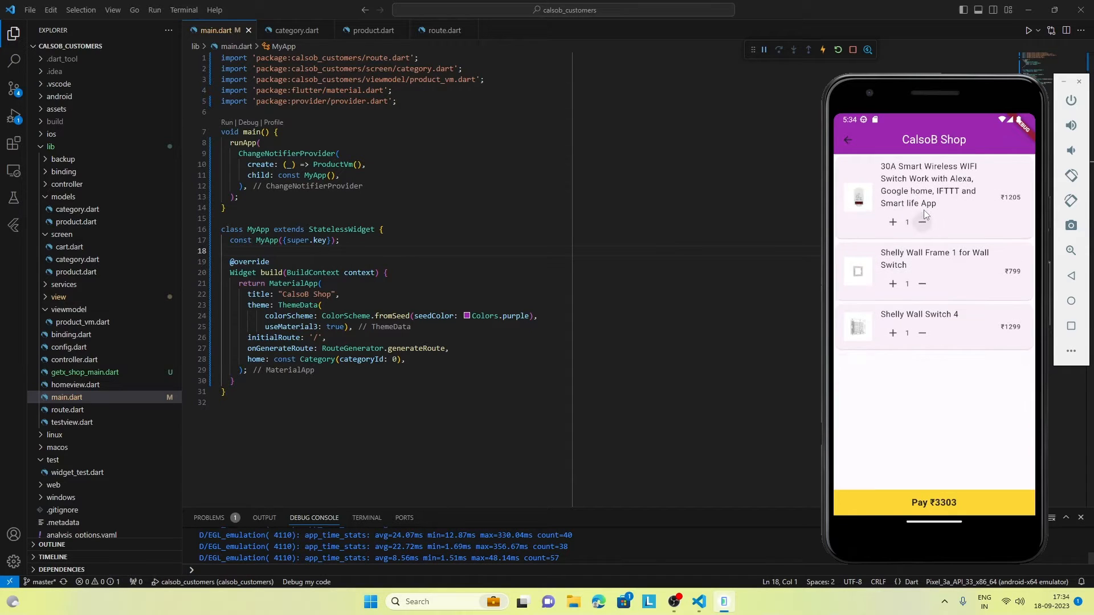
Reduce the 30A smart switch quantity and return to the category grid.
{"action": "left_click", "coordinate": [921, 222]}
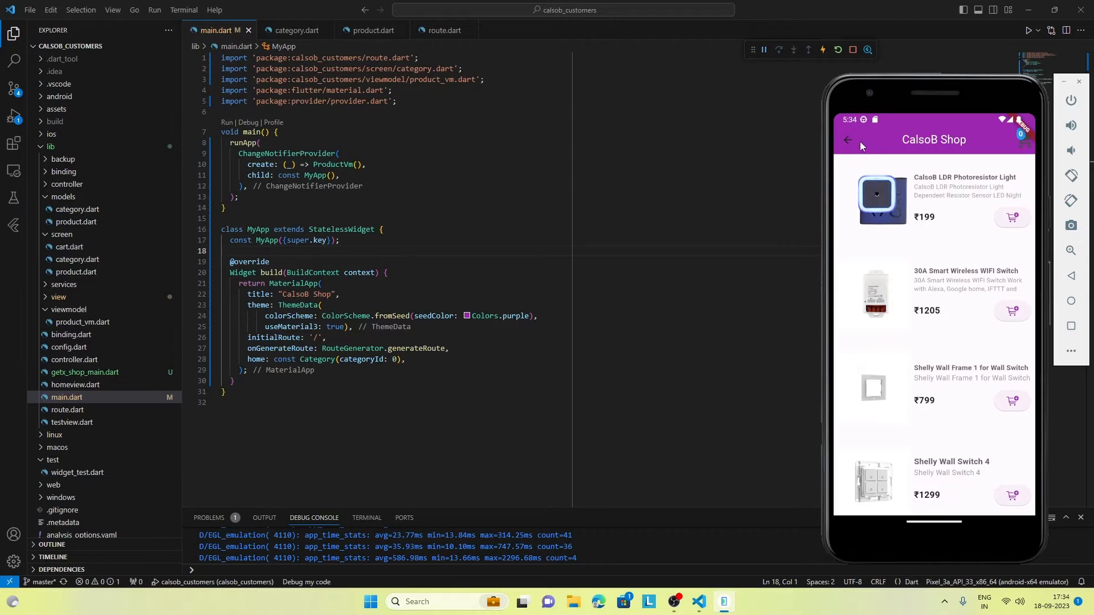
{"action": "left_click", "coordinate": [846, 139]}
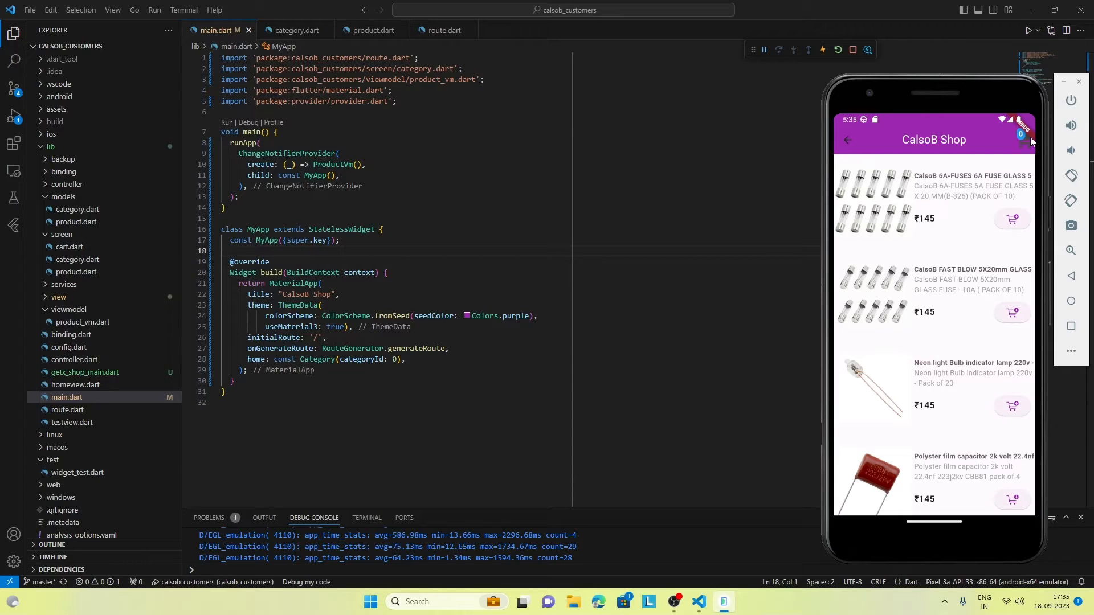
{"action": "mouse_move", "coordinate": [976, 221]}
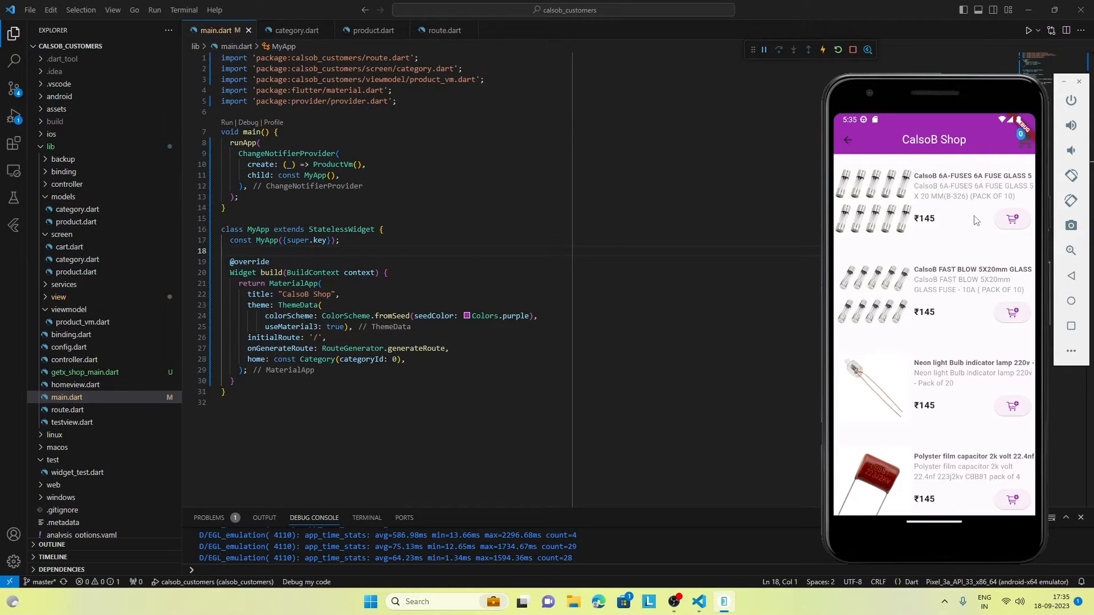
{"action": "left_click", "coordinate": [848, 139]}
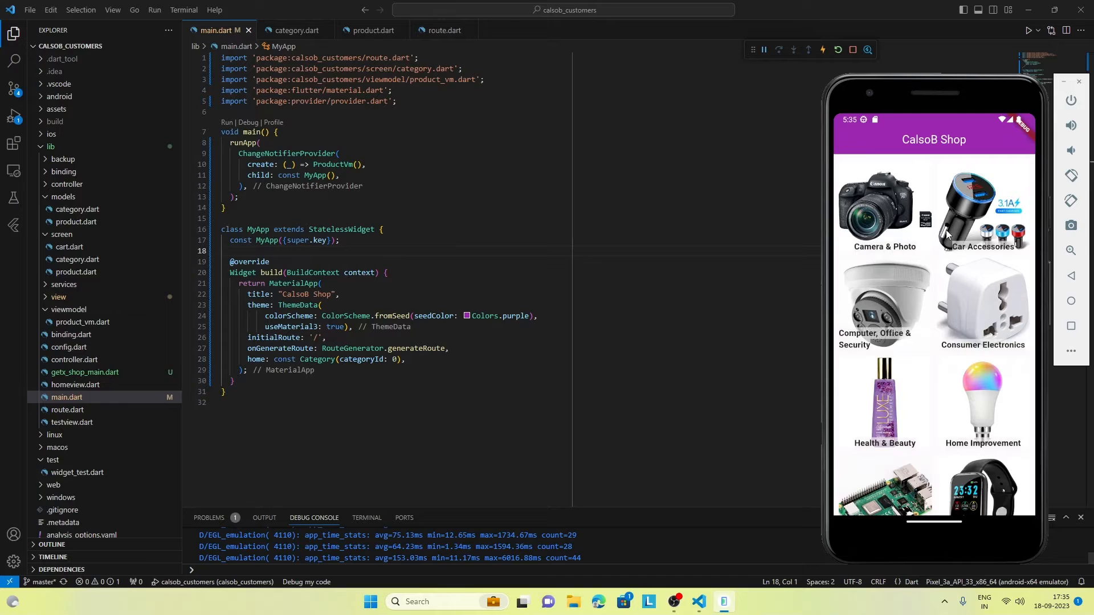
{"action": "mouse_move", "coordinate": [921, 260]}
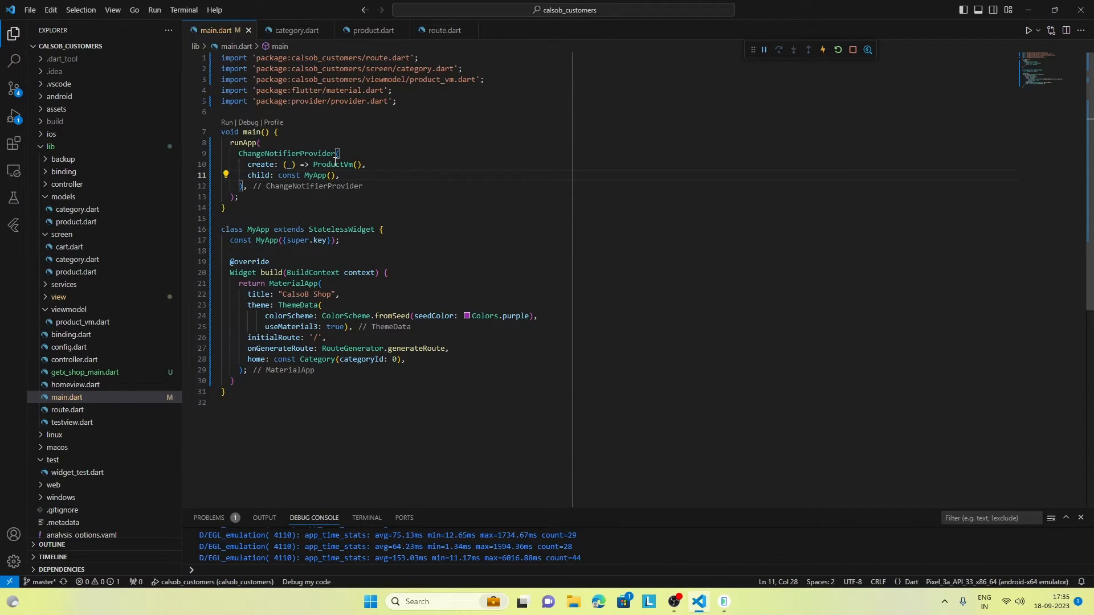
{"action": "mouse_move", "coordinate": [286, 154]}
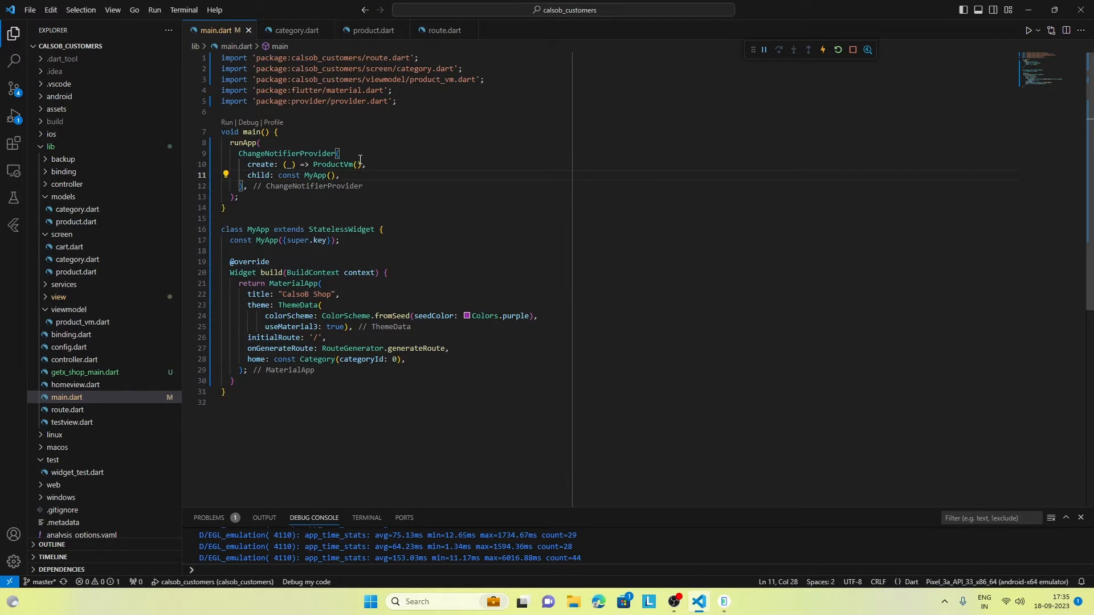
{"action": "mouse_move", "coordinate": [430, 176]}
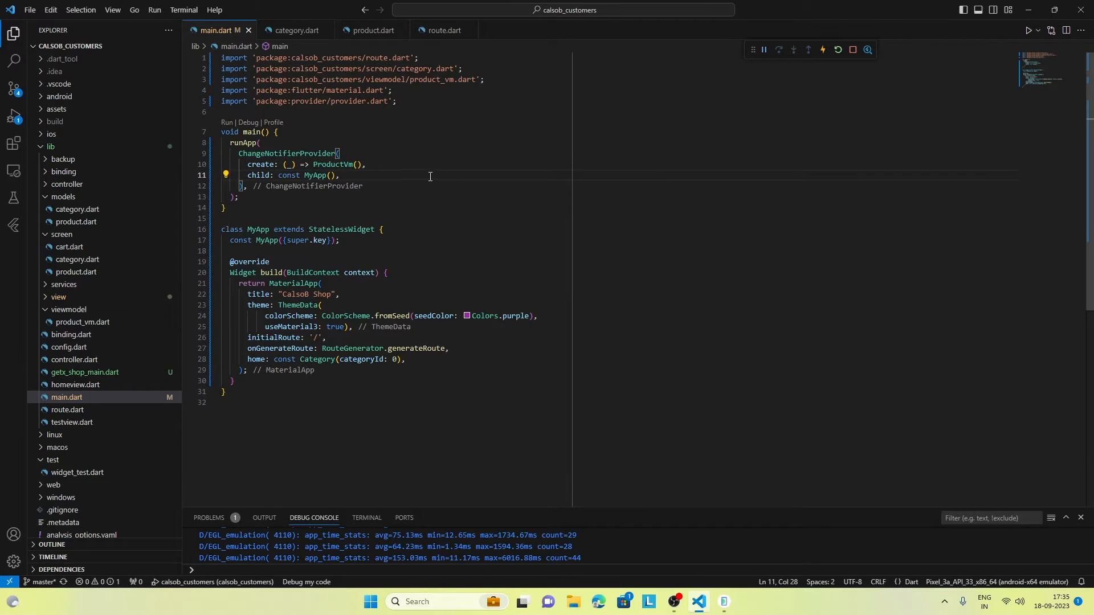
{"action": "mouse_move", "coordinate": [396, 268]}
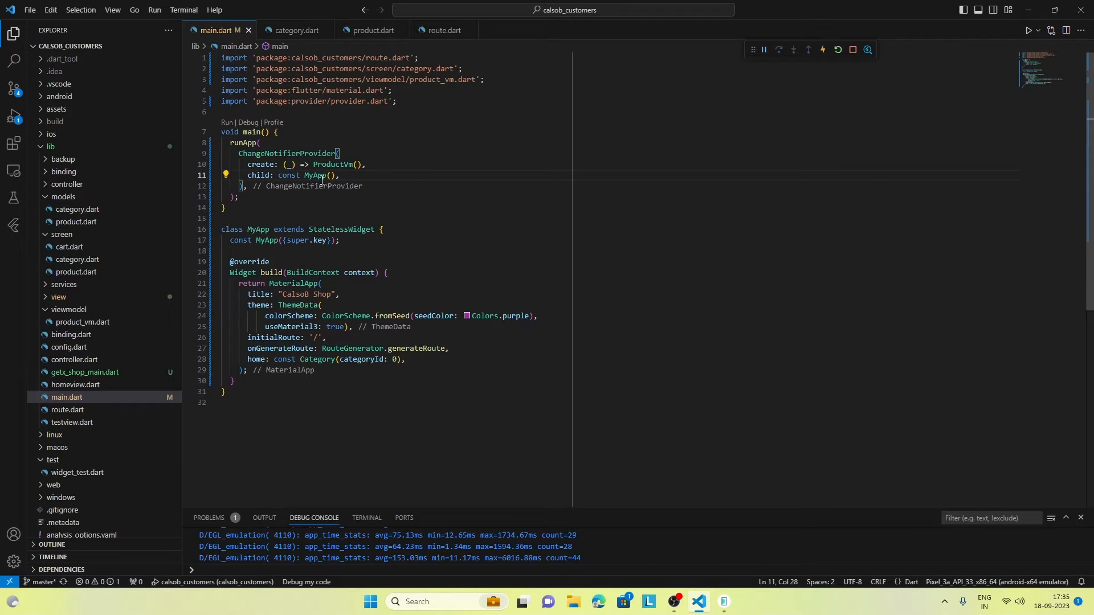
{"action": "mouse_move", "coordinate": [380, 298]}
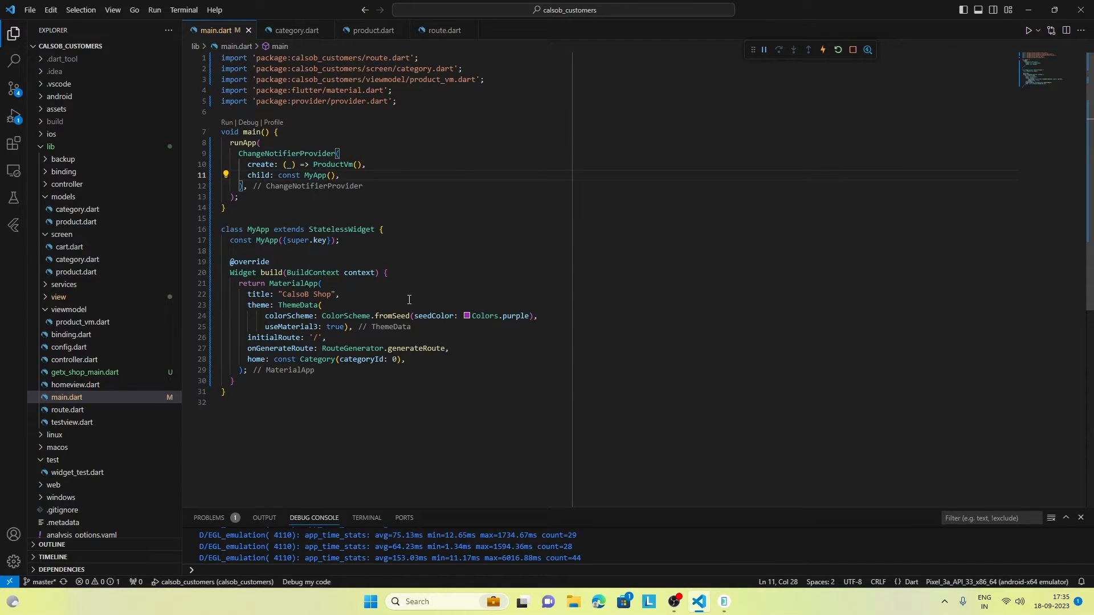
{"action": "mouse_move", "coordinate": [361, 254]}
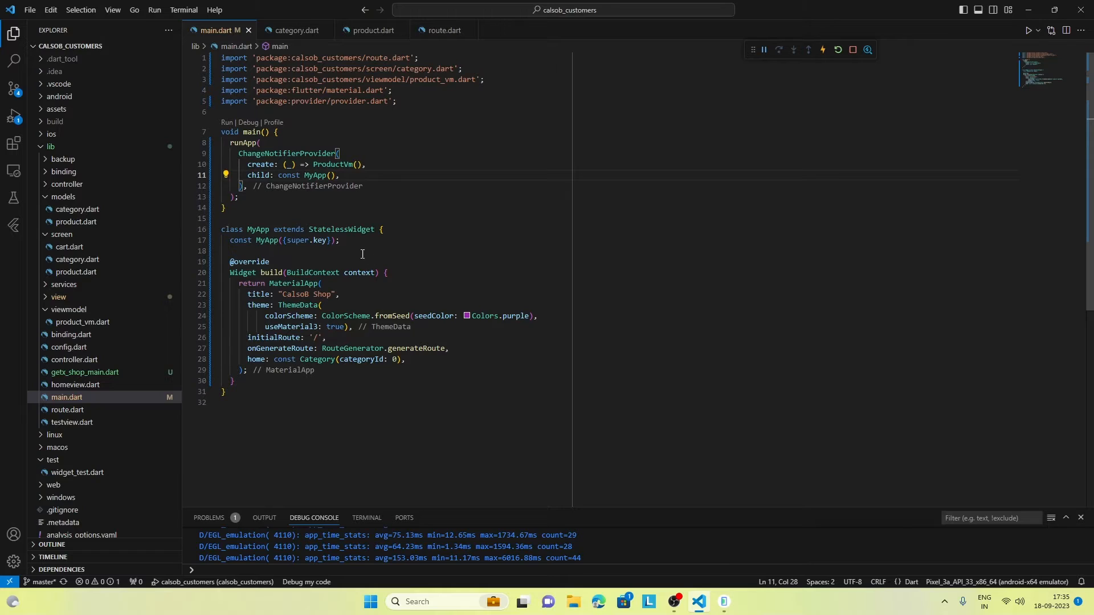
{"action": "mouse_move", "coordinate": [435, 281]}
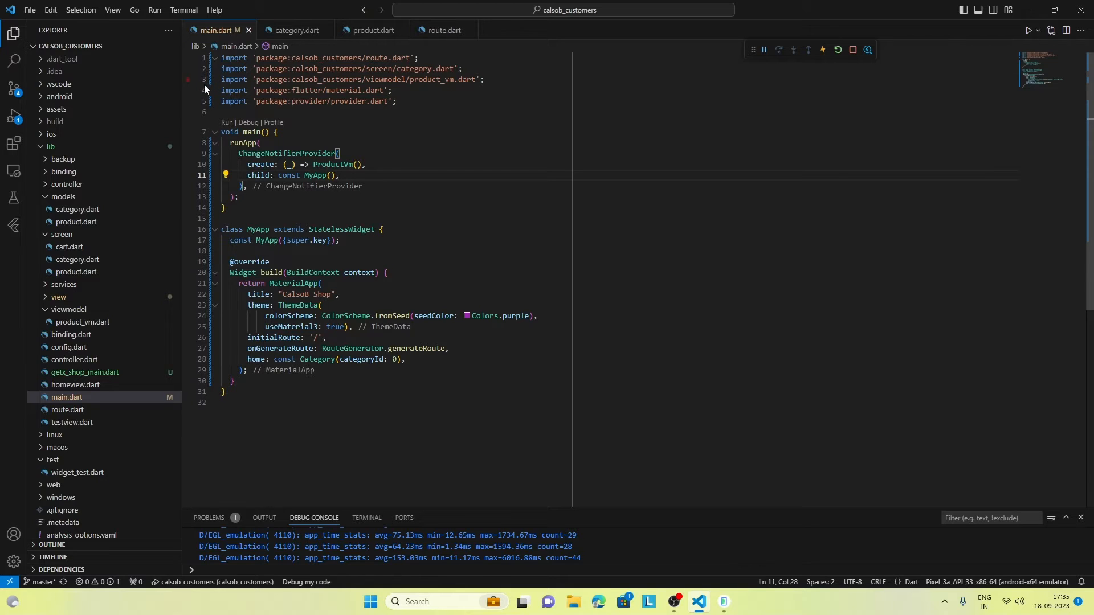
Review the category.dart and product.dart screen code.
{"action": "left_click", "coordinate": [294, 30]}
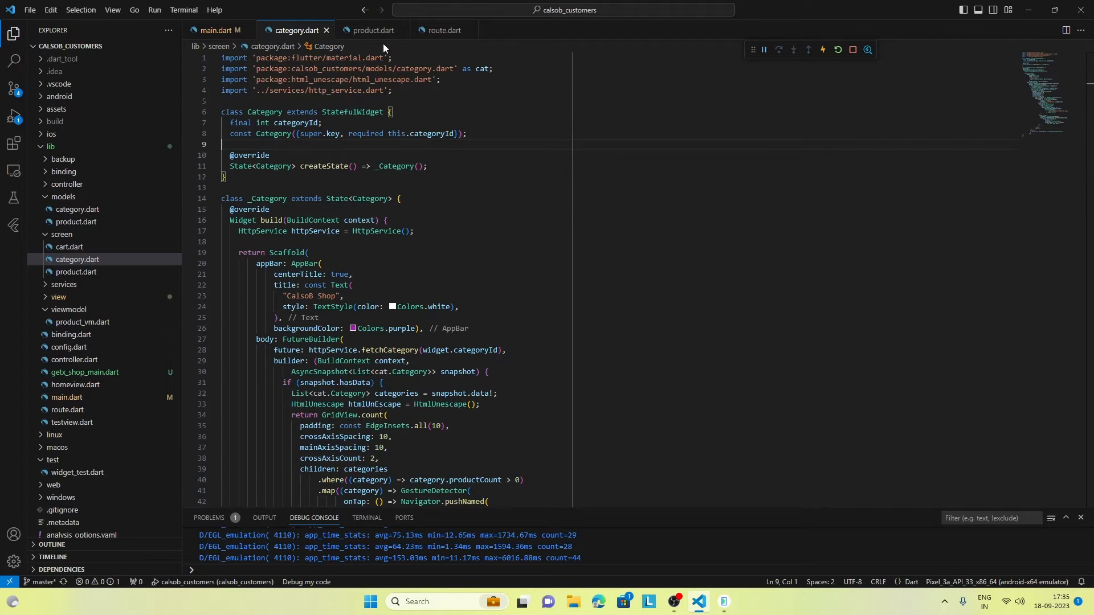
{"action": "left_click", "coordinate": [372, 29]}
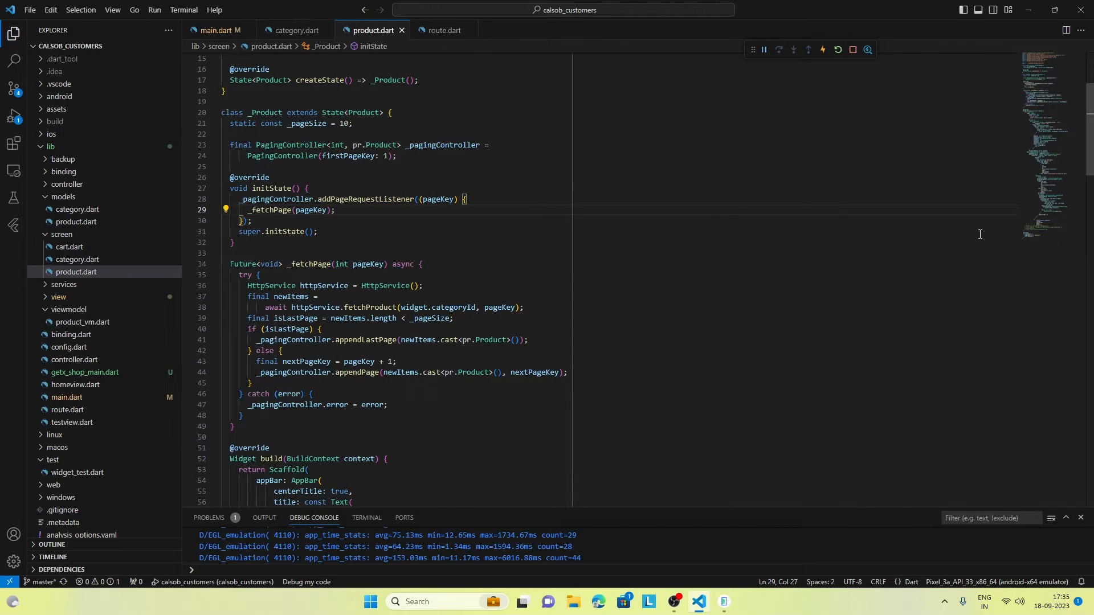
{"action": "scroll", "scroll_direction": "up", "scroll_amount": 3}
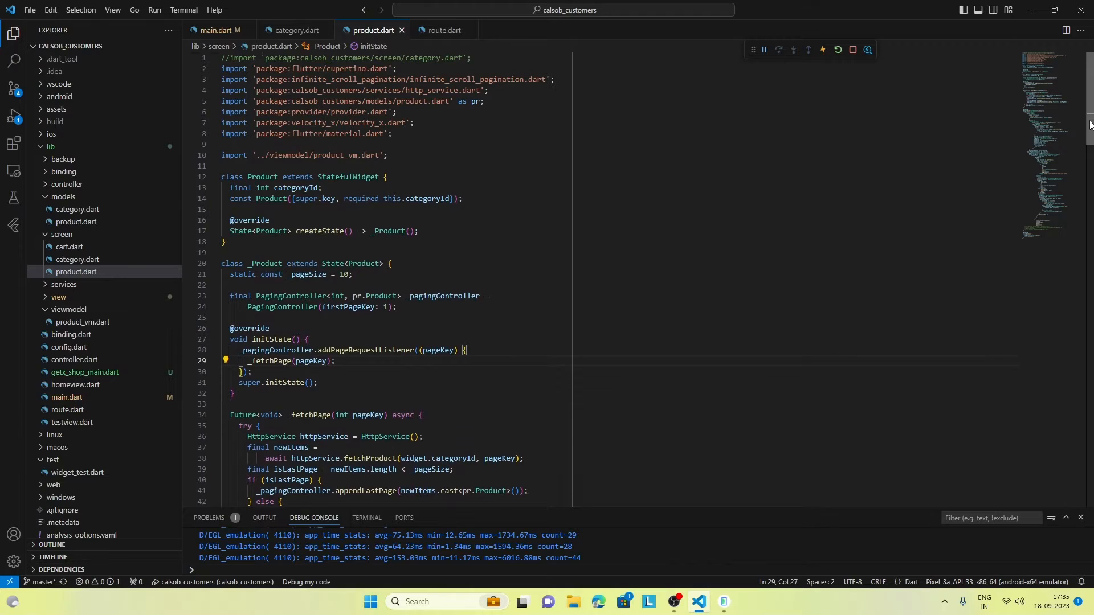
{"action": "scroll", "scroll_direction": "down", "scroll_amount": 3}
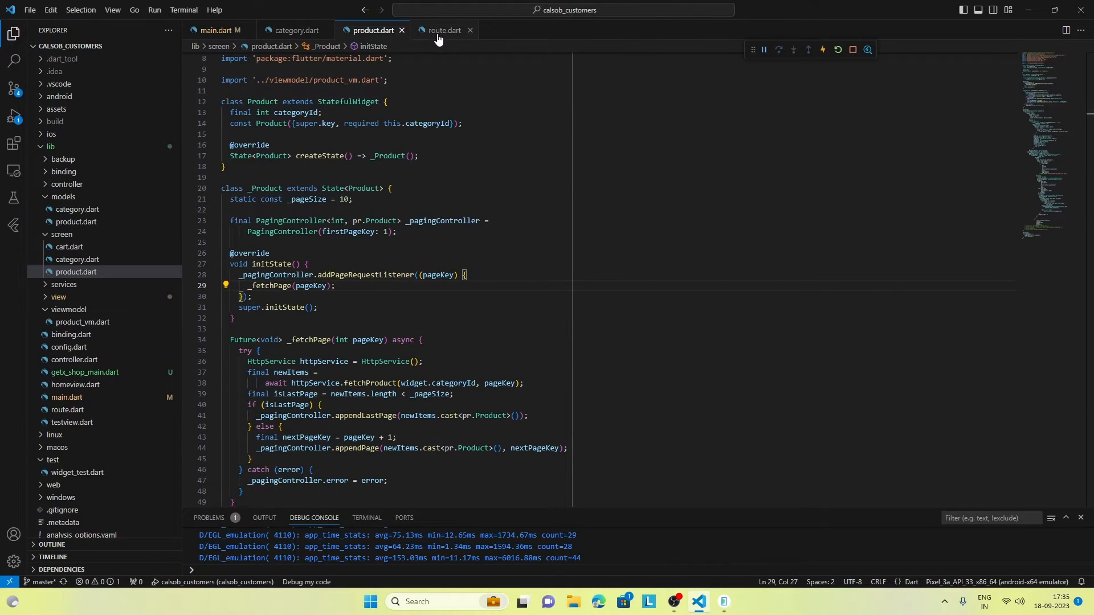
Look over route.dart's route generator and main.dart, then return to product.dart.
{"action": "left_click", "coordinate": [443, 30]}
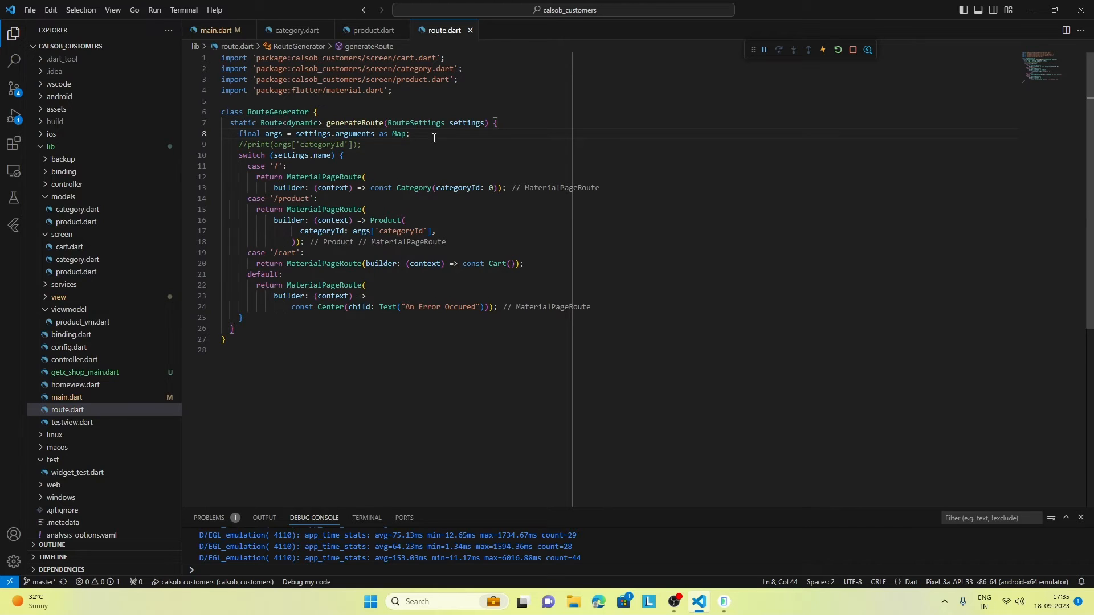
{"action": "left_click", "coordinate": [218, 29]}
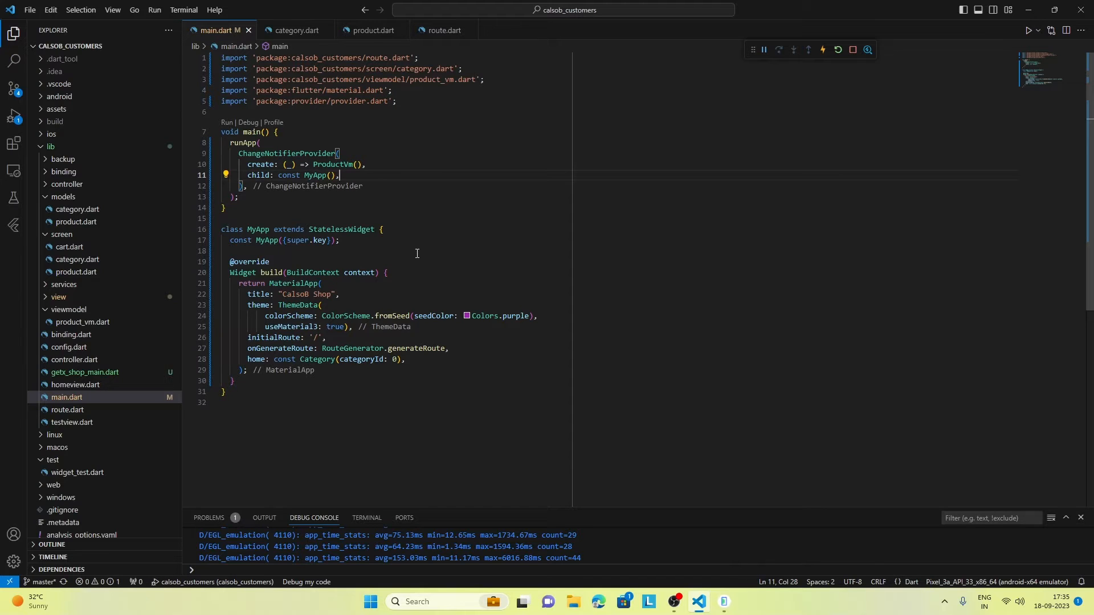
{"action": "mouse_move", "coordinate": [530, 271]}
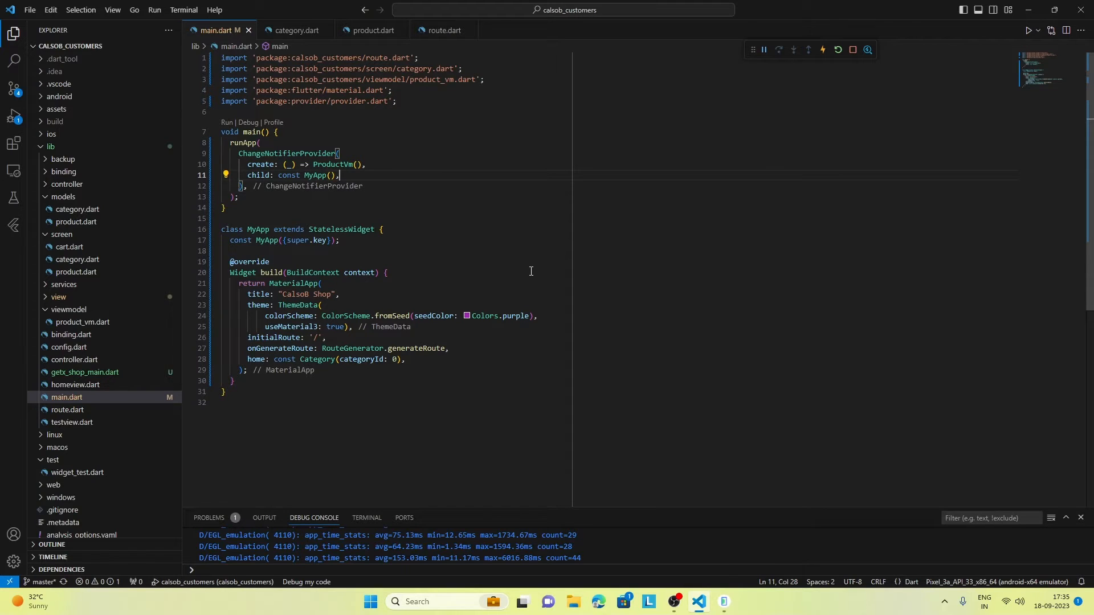
{"action": "left_click", "coordinate": [443, 29]}
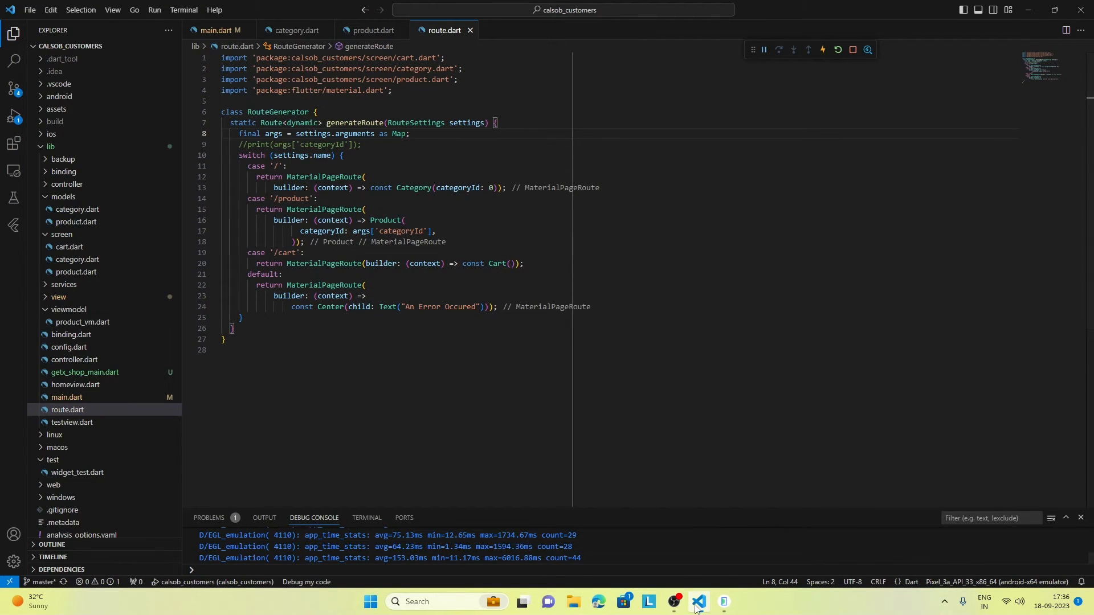
{"action": "mouse_move", "coordinate": [701, 602]}
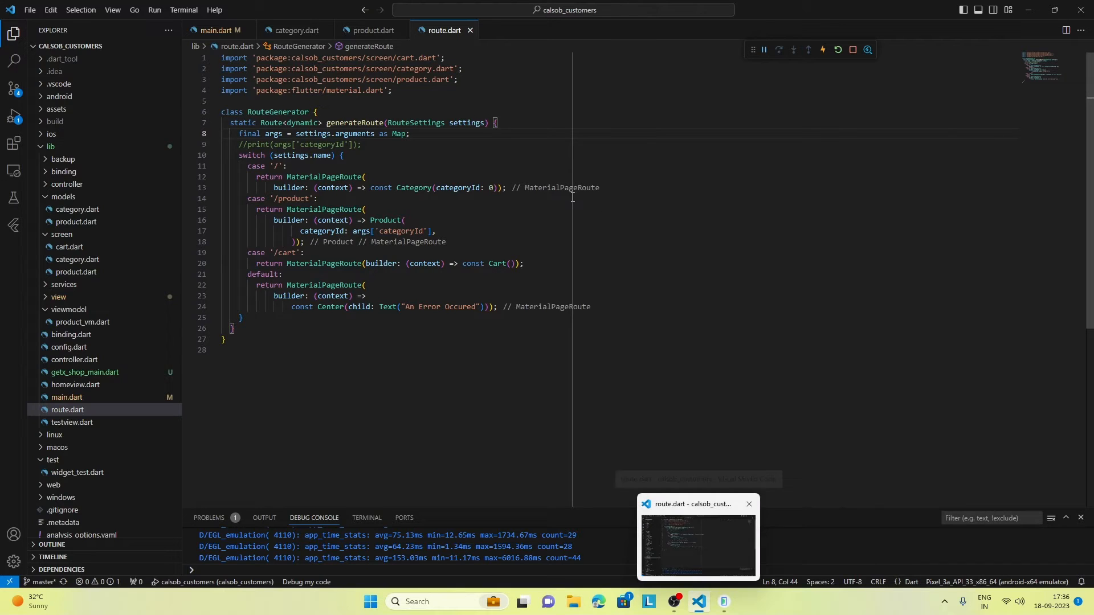
{"action": "left_click", "coordinate": [559, 196]}
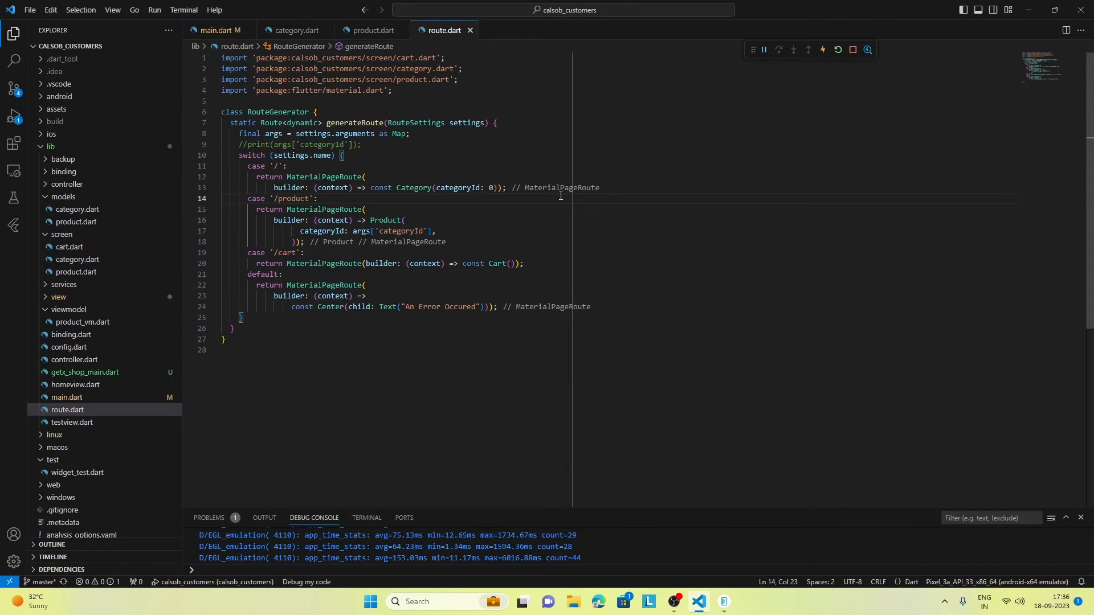
{"action": "mouse_move", "coordinate": [449, 84]}
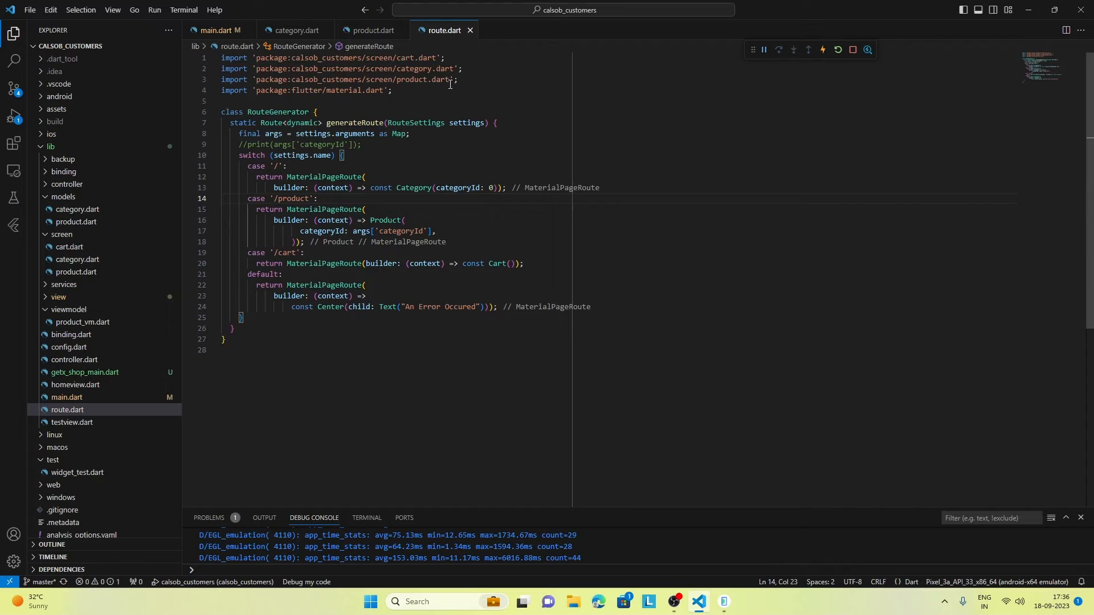
{"action": "left_click", "coordinate": [371, 30]}
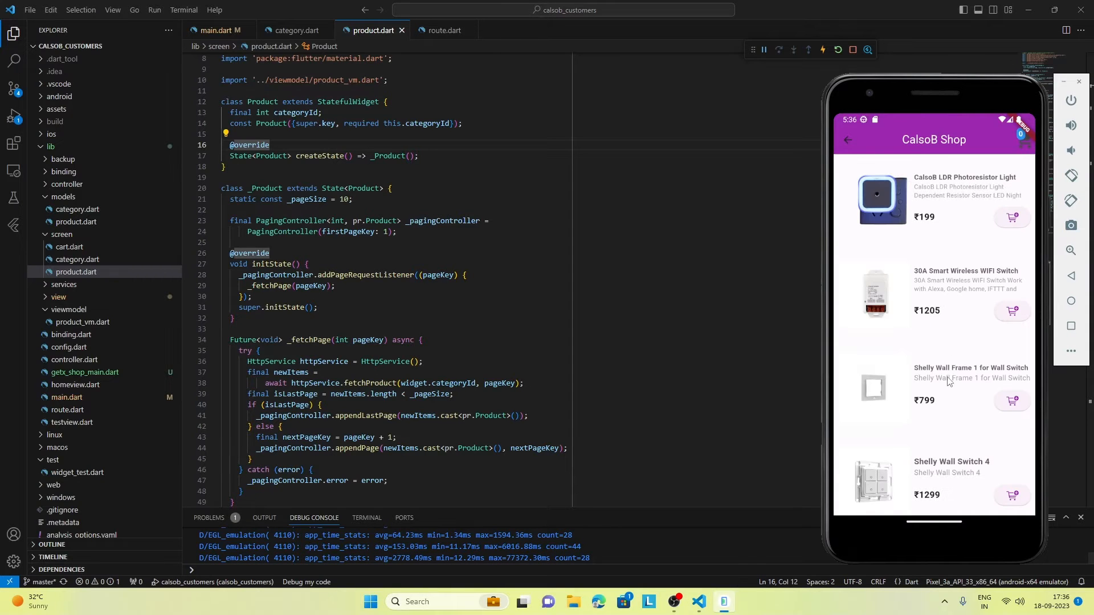
Scroll down the category's product listing in the emulator to see many more products.
{"action": "scroll", "scroll_direction": "down", "scroll_amount": 3}
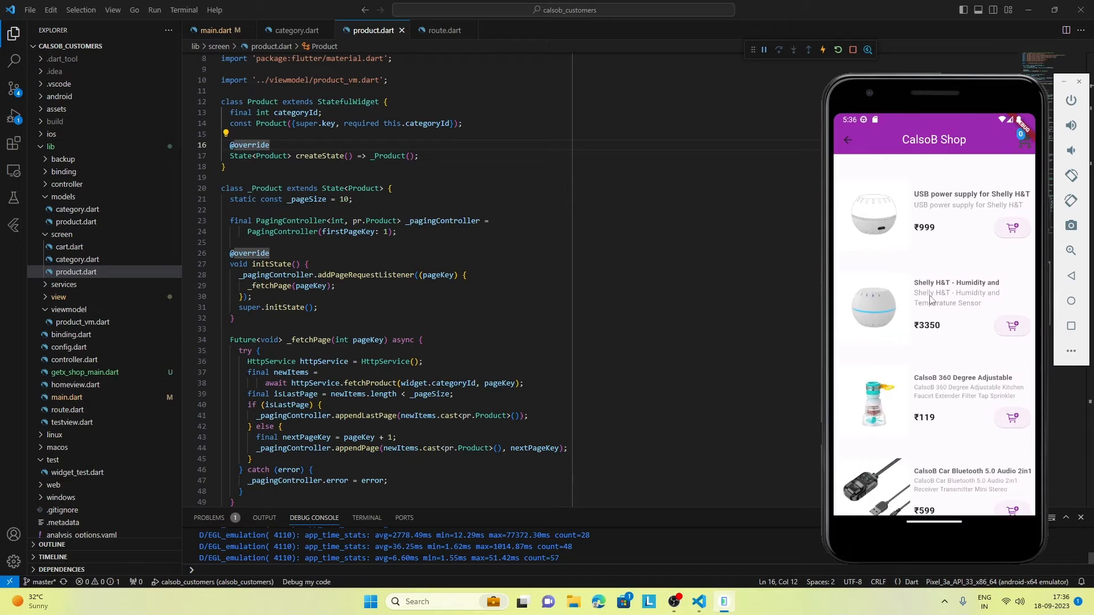
{"action": "scroll", "scroll_direction": "down", "scroll_amount": 3}
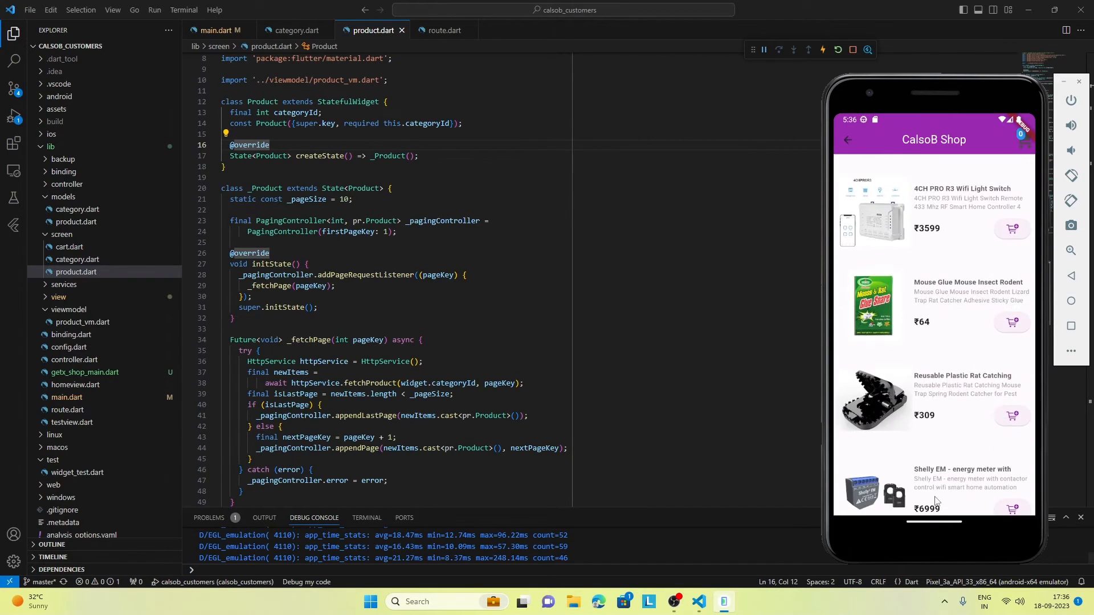
{"action": "scroll", "scroll_direction": "down", "scroll_amount": 3}
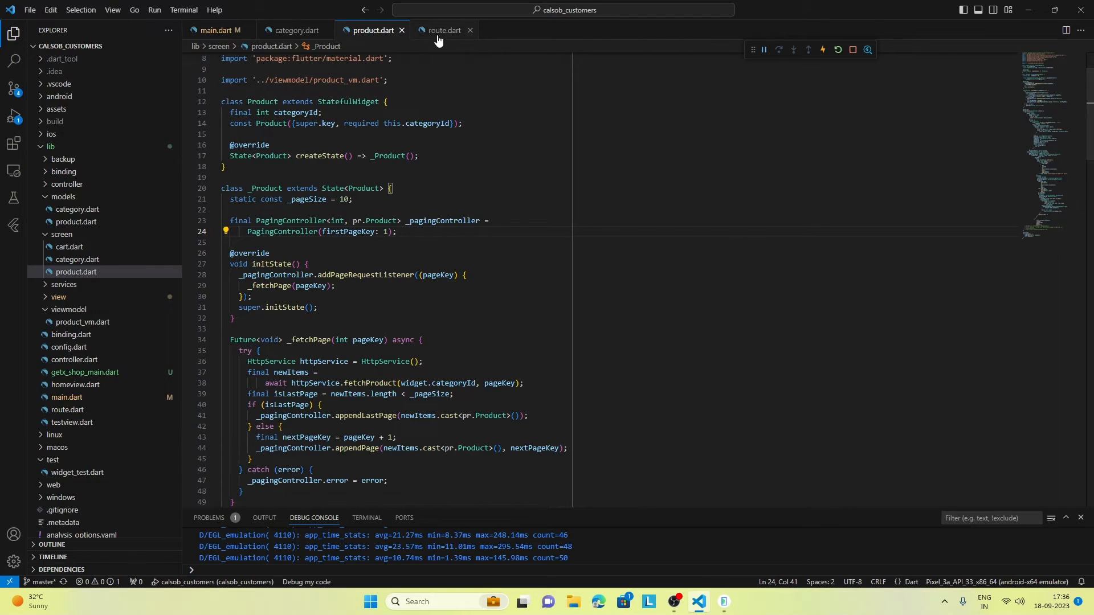
{"action": "mouse_move", "coordinate": [439, 33]}
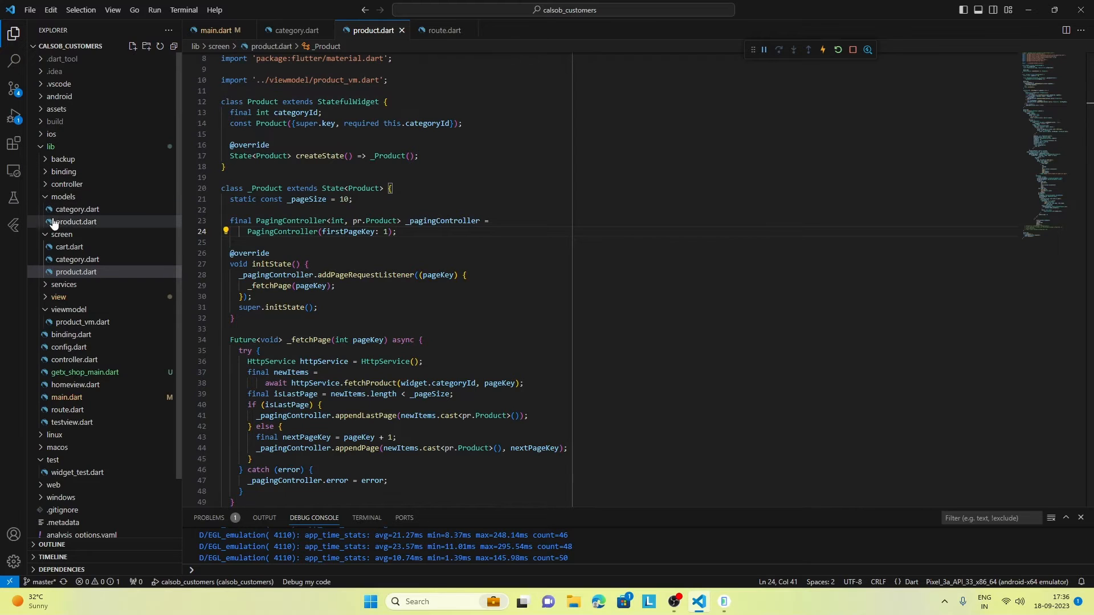
Review cart.dart, then open product_vm.dart from the viewmodel folder.
{"action": "left_click", "coordinate": [70, 247]}
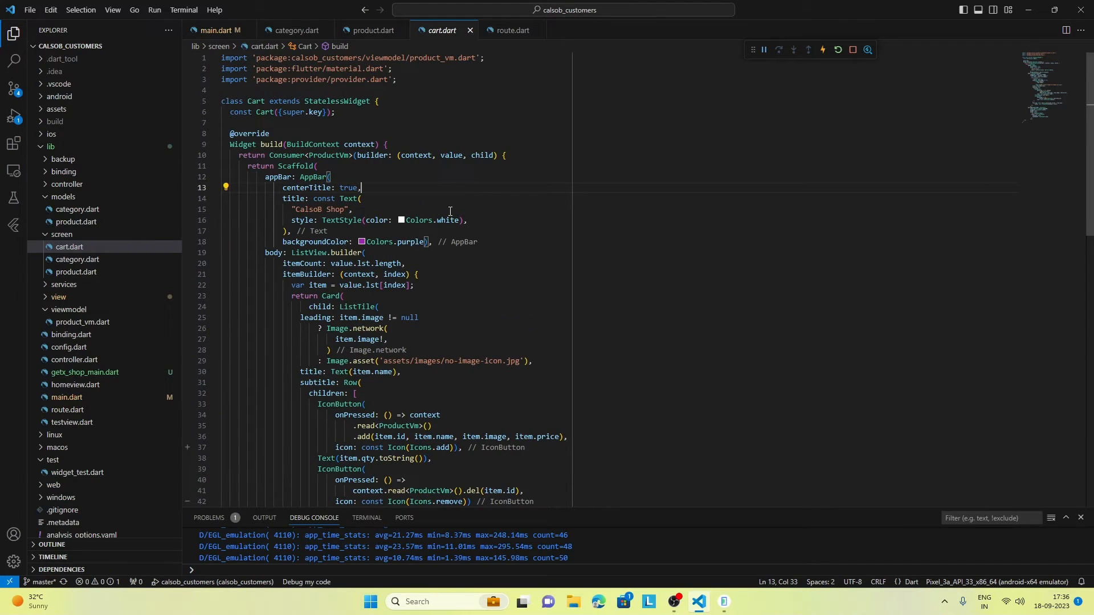
{"action": "scroll", "scroll_direction": "down", "scroll_amount": 3}
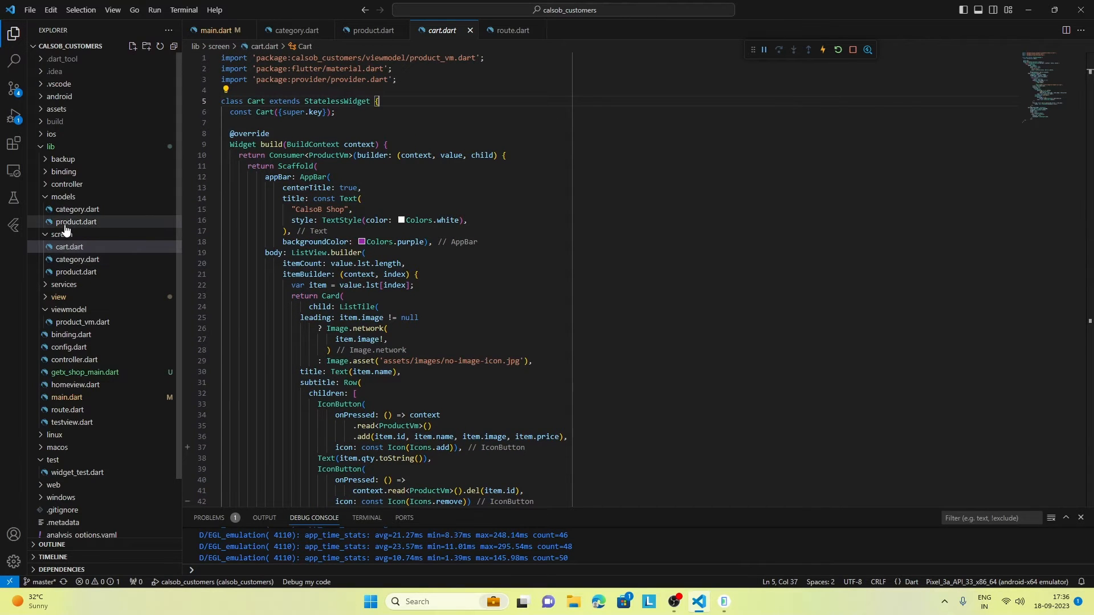
{"action": "mouse_move", "coordinate": [58, 296]}
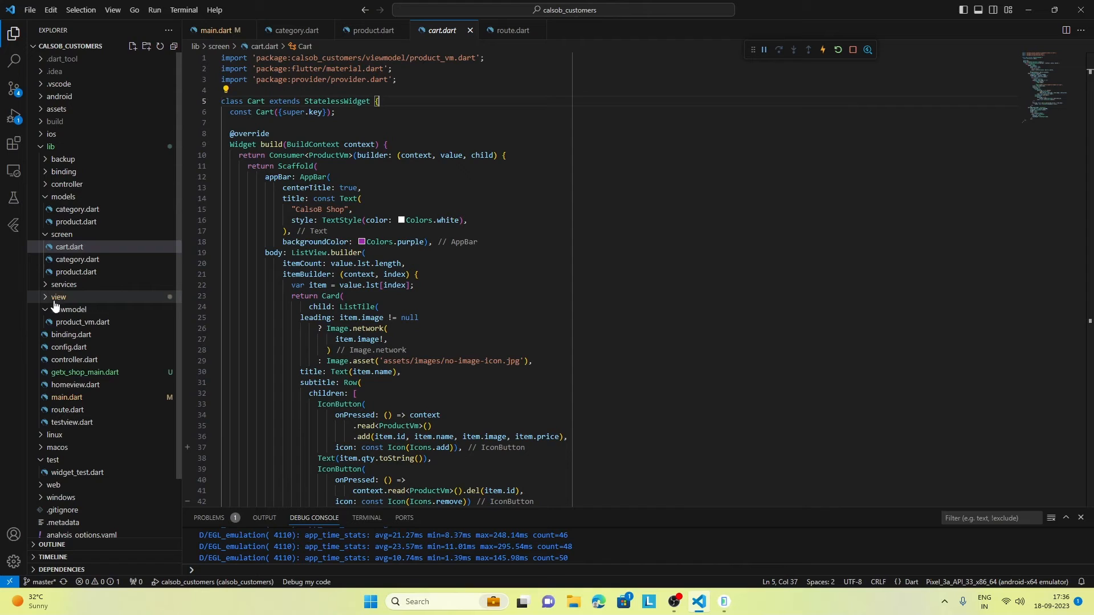
{"action": "mouse_move", "coordinate": [83, 321]}
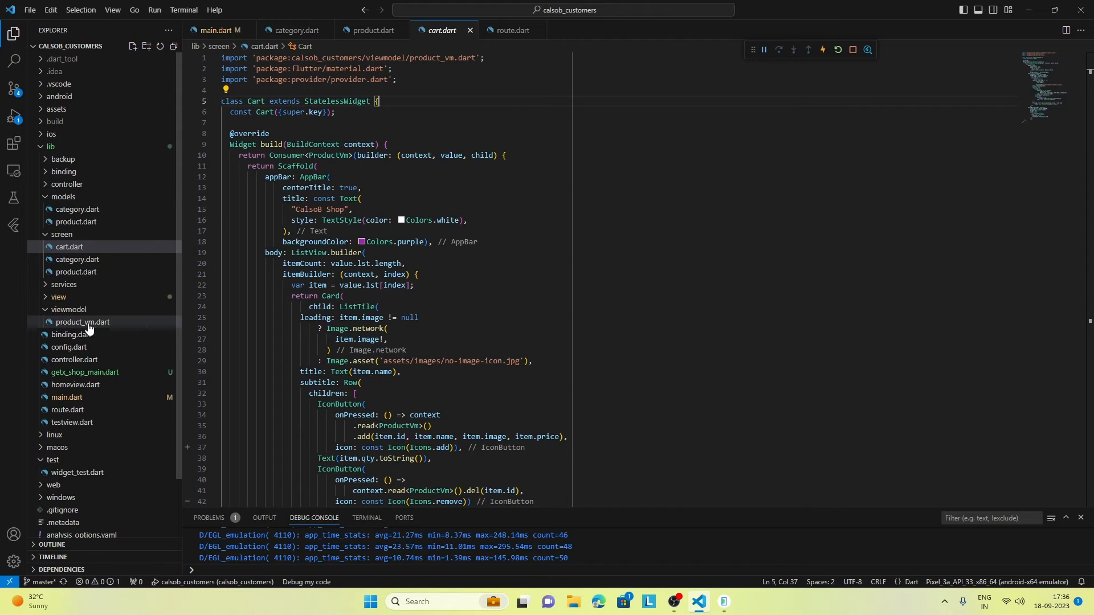
{"action": "left_click", "coordinate": [82, 322]}
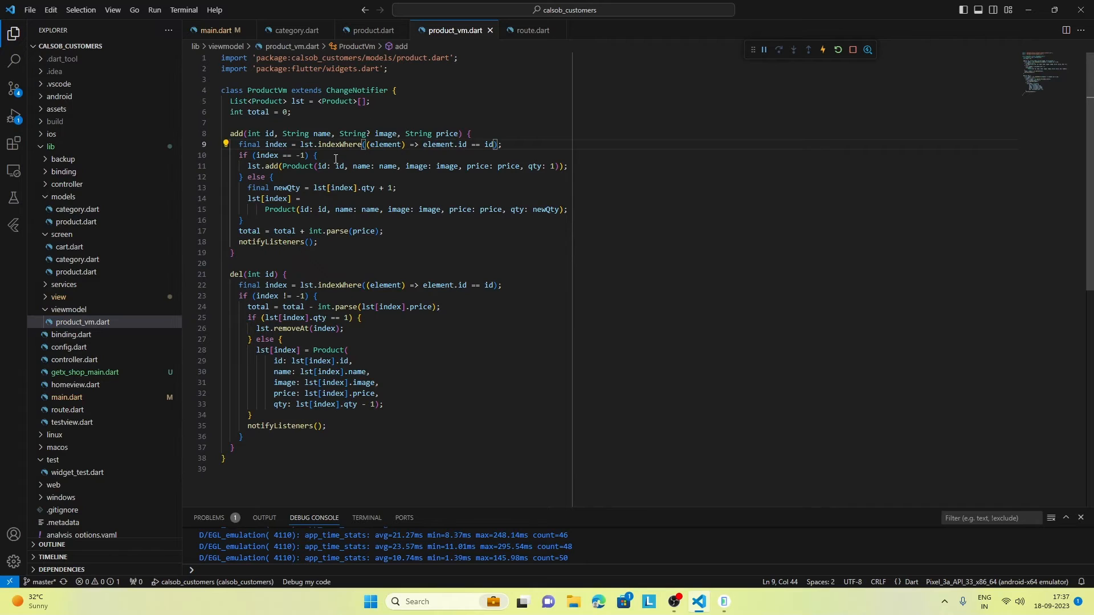
{"action": "mouse_move", "coordinate": [394, 159]}
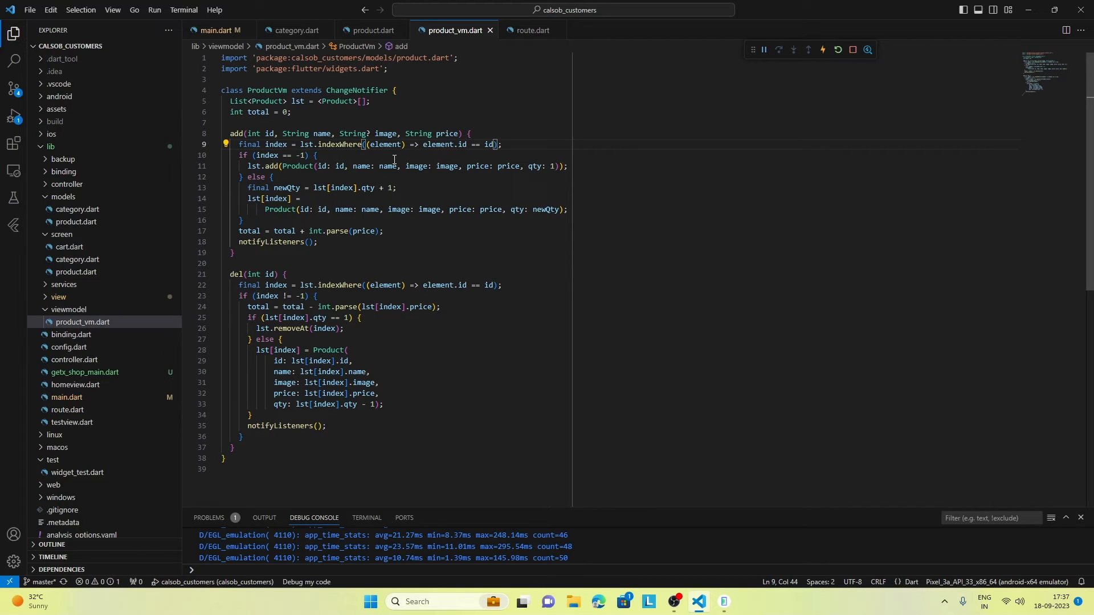
Examine ProductVm's add index lookup and ChangeNotifier, then switch to category.dart.
{"action": "left_click", "coordinate": [363, 91]}
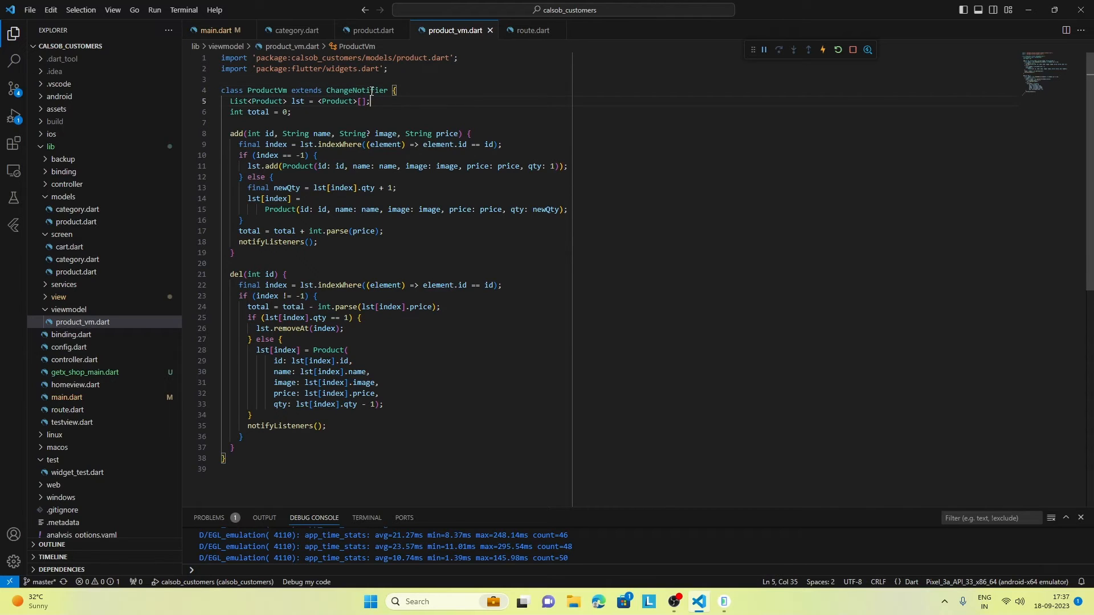
{"action": "double_click", "coordinate": [357, 91]}
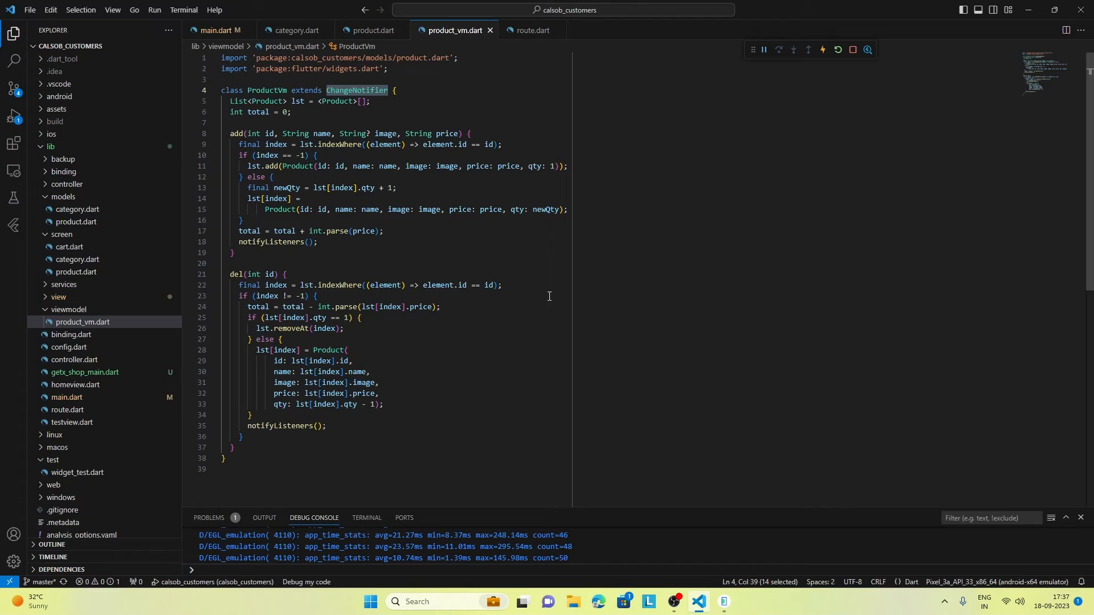
{"action": "left_click", "coordinate": [287, 30]}
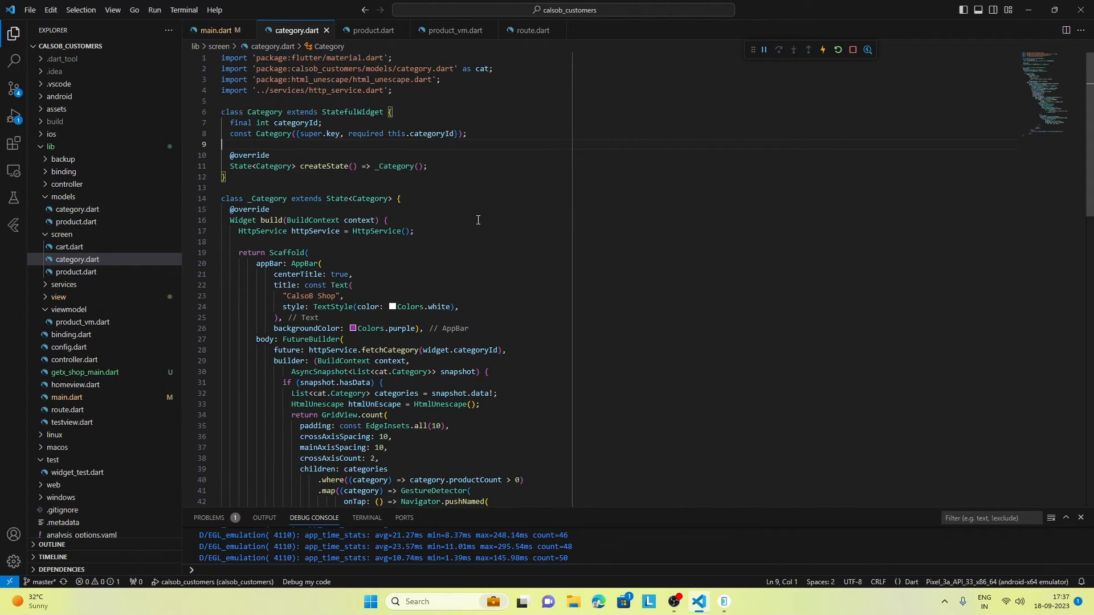
{"action": "mouse_move", "coordinate": [486, 195]}
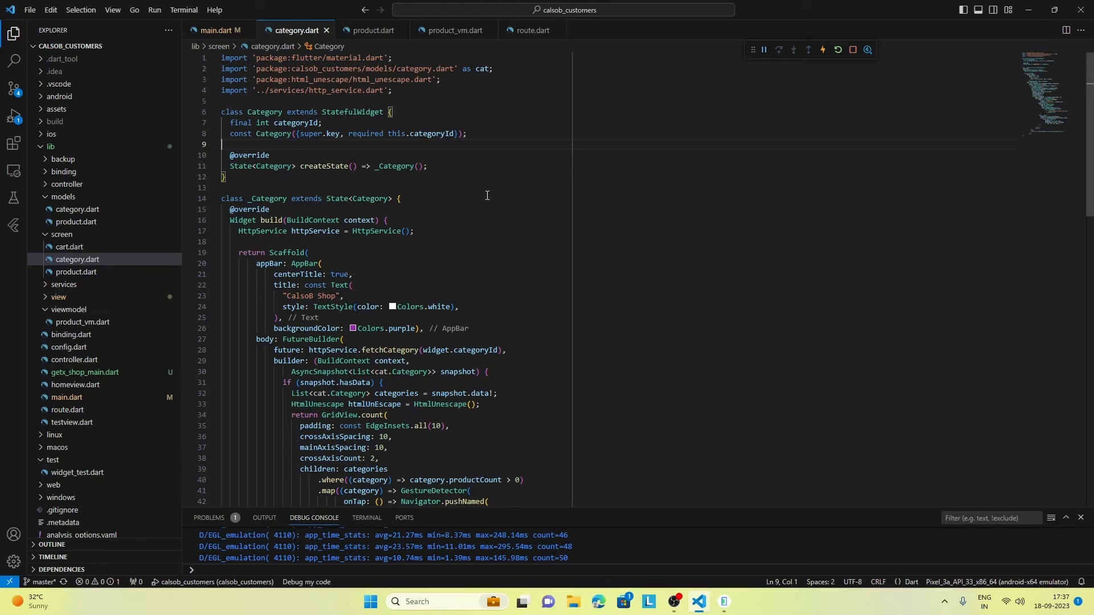
{"action": "mouse_move", "coordinate": [514, 154]}
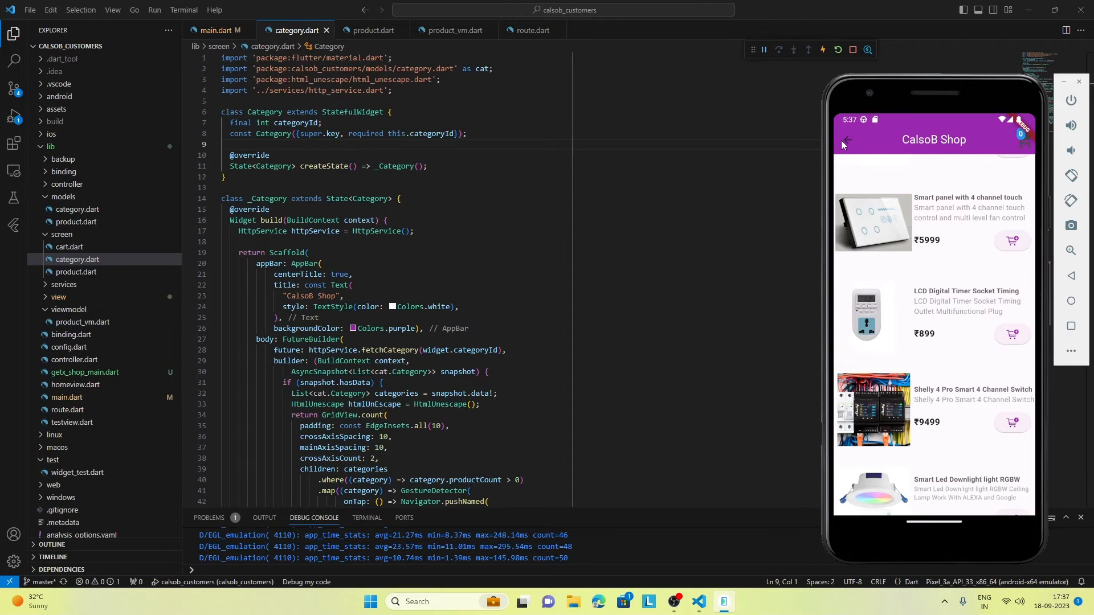
Show the app's now-empty cart screen totalling Pay ₹0 in the emulator.
{"action": "left_click", "coordinate": [847, 139]}
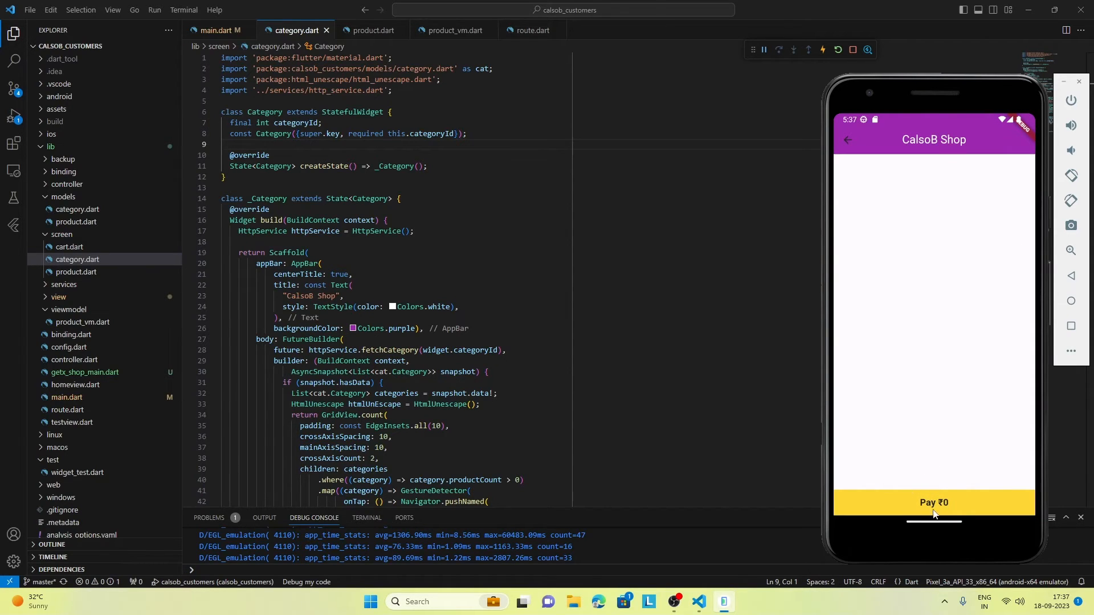
{"action": "mouse_move", "coordinate": [922, 512]}
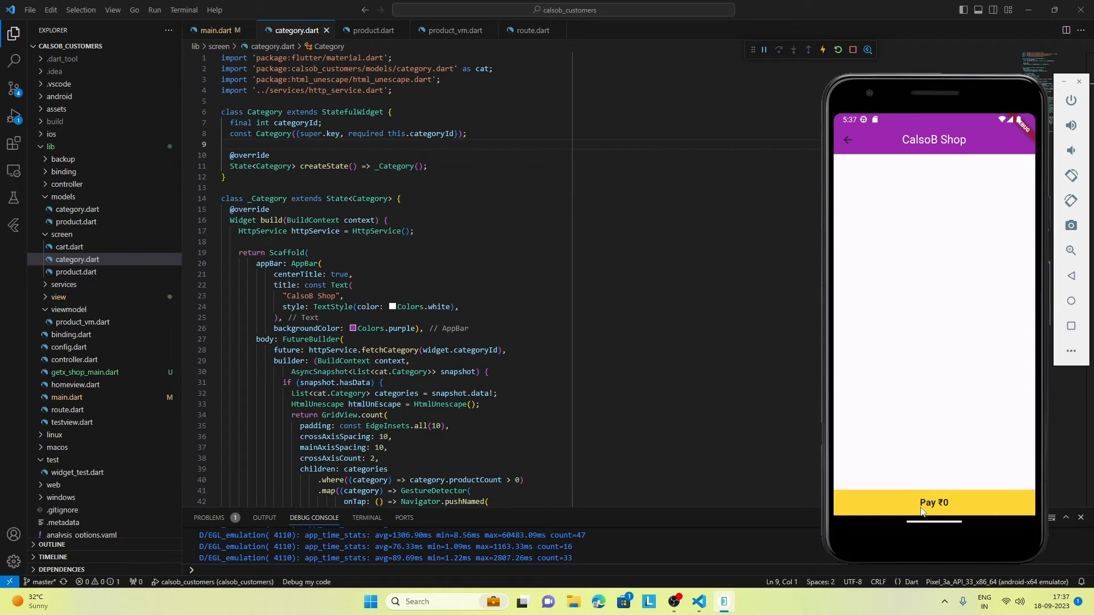
{"action": "mouse_move", "coordinate": [975, 486]}
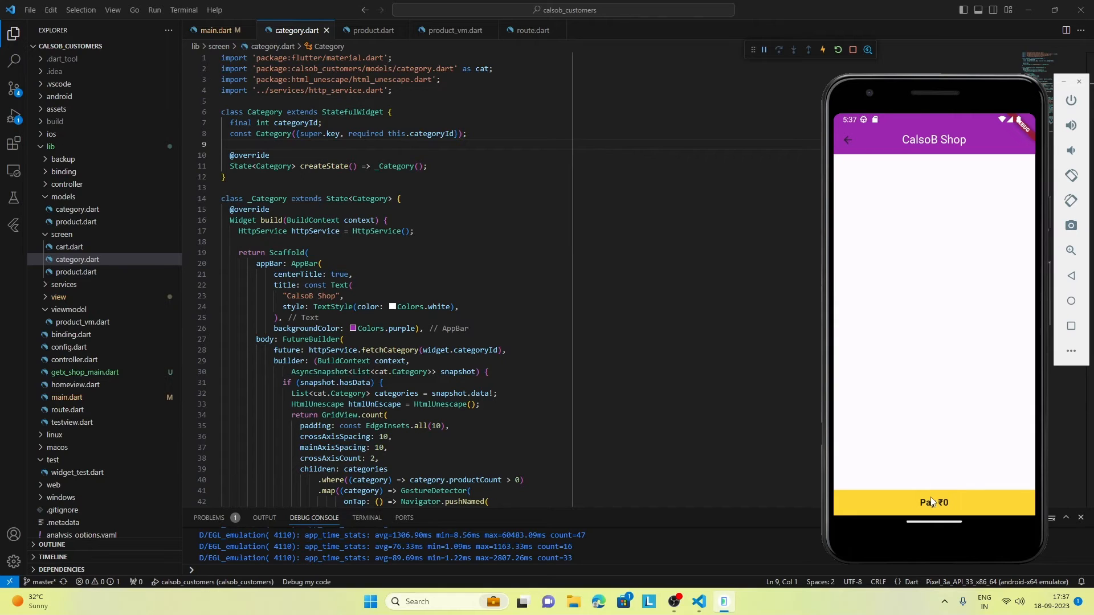
{"action": "mouse_move", "coordinate": [972, 437]}
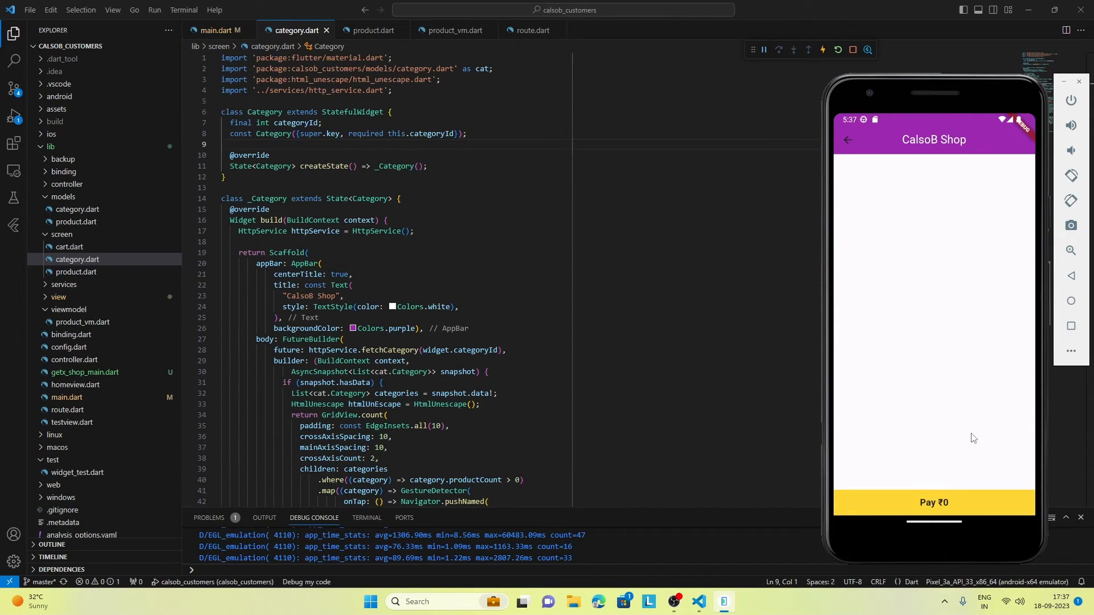
{"action": "mouse_move", "coordinate": [961, 334]}
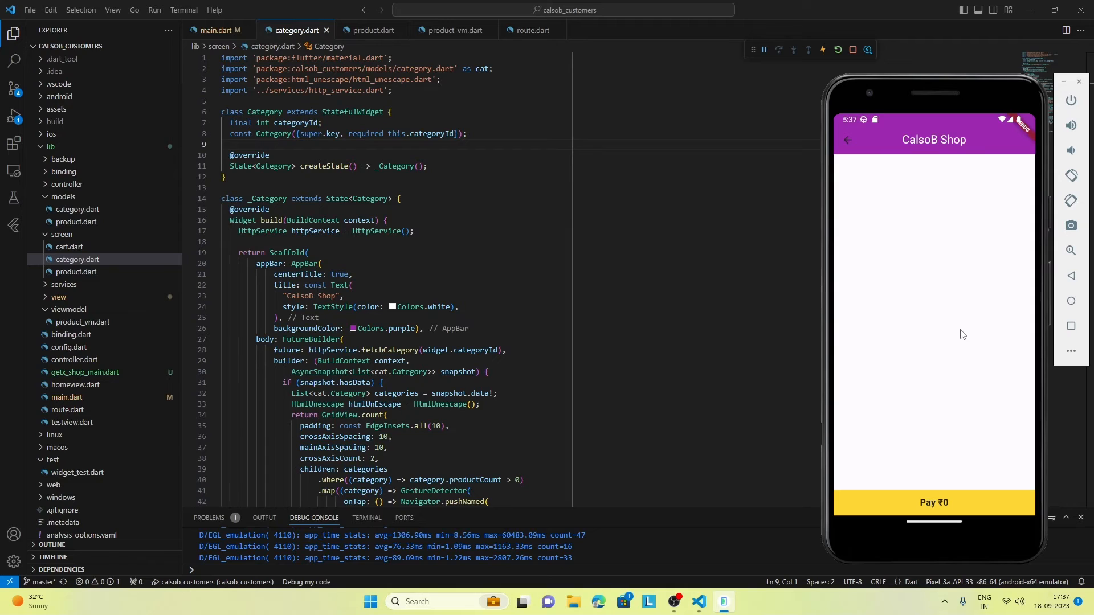
{"action": "mouse_move", "coordinate": [946, 505]}
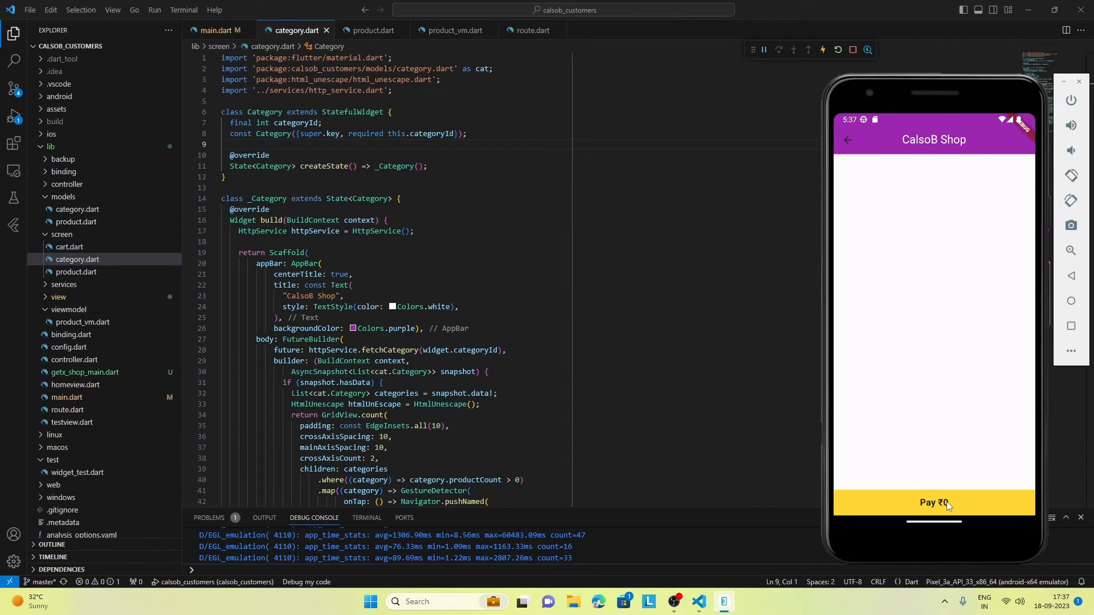
{"action": "mouse_move", "coordinate": [933, 318]}
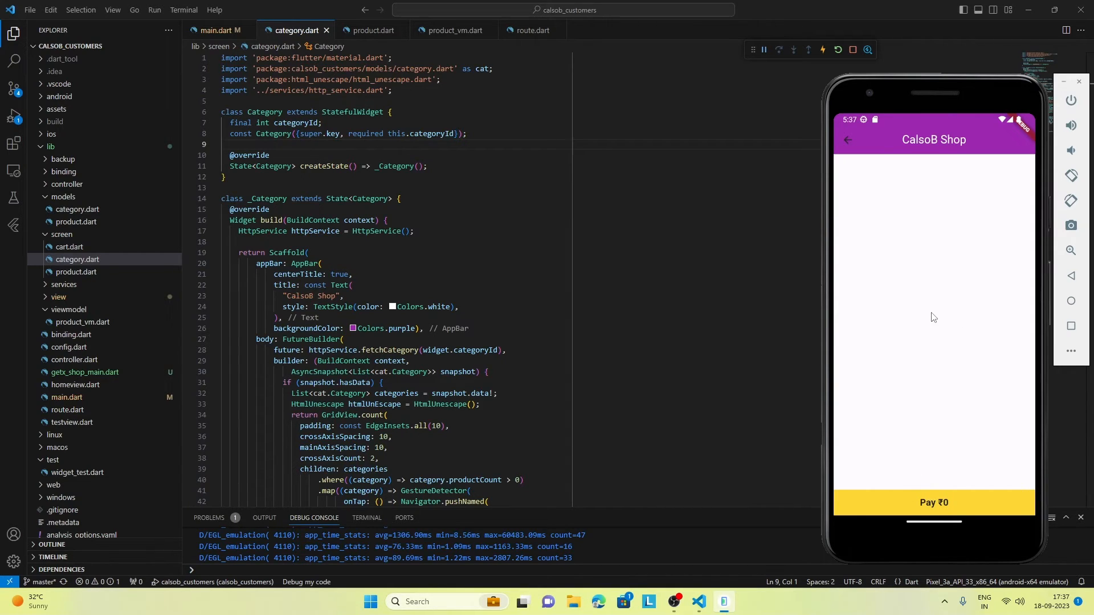
{"action": "mouse_move", "coordinate": [938, 508]}
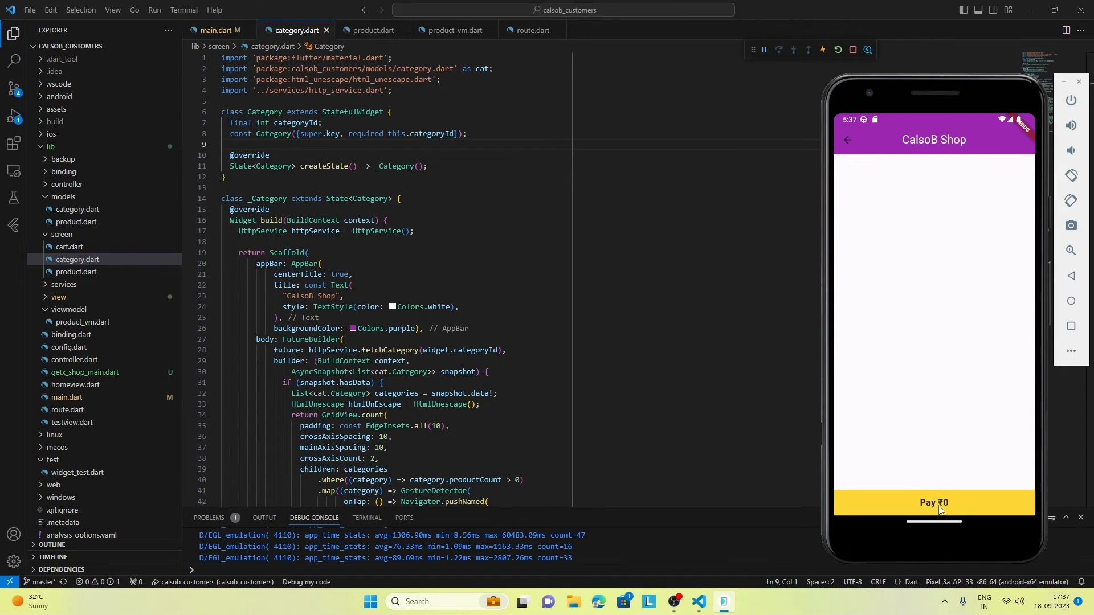
{"action": "mouse_move", "coordinate": [962, 388]}
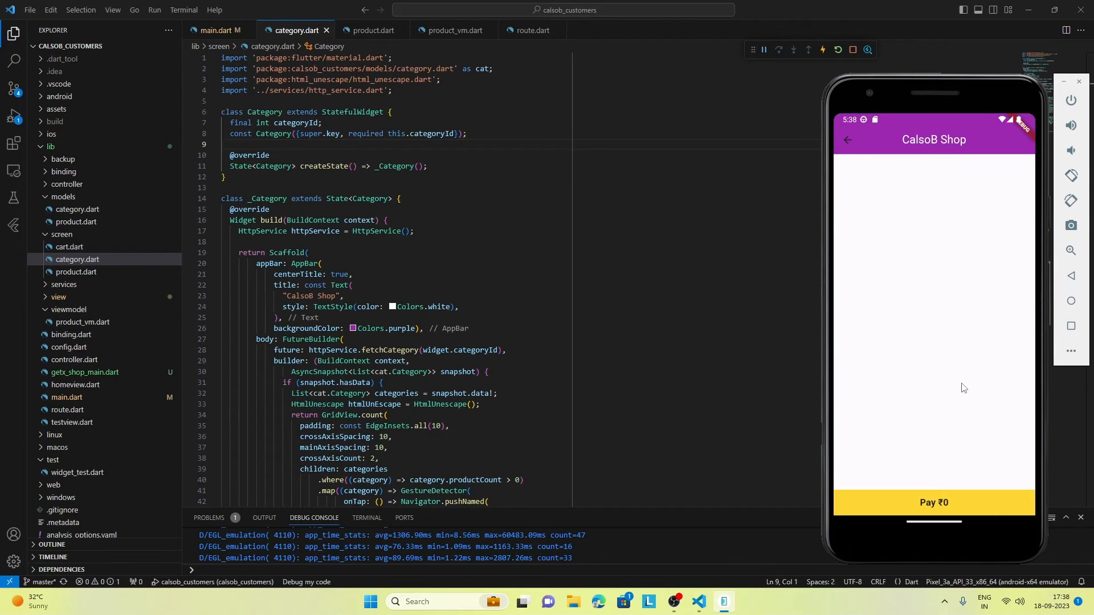
{"action": "mouse_move", "coordinate": [1026, 322]}
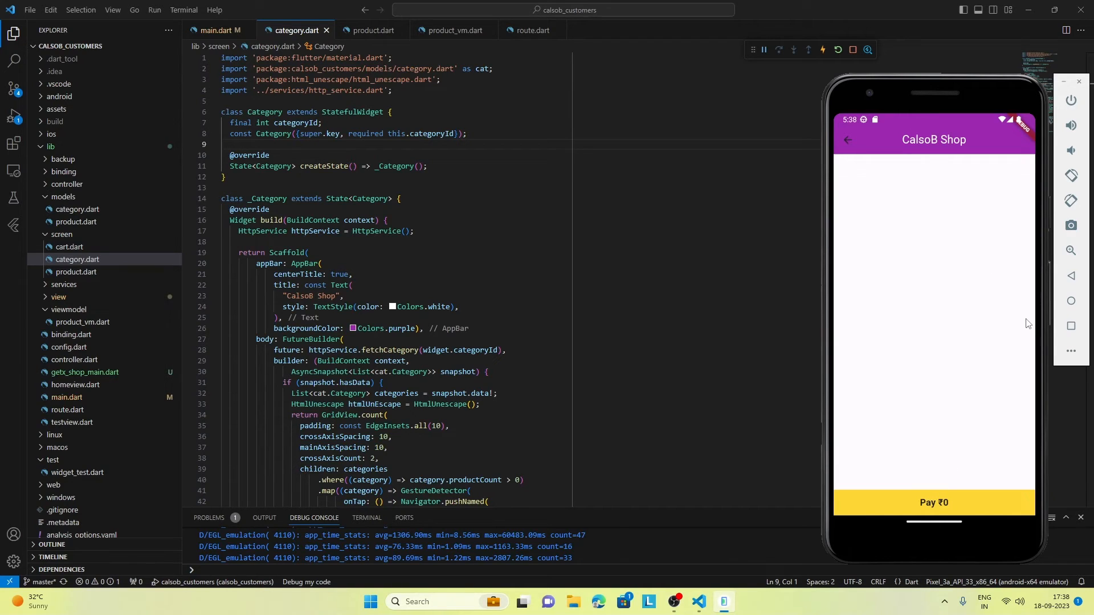
{"action": "mouse_move", "coordinate": [992, 410]}
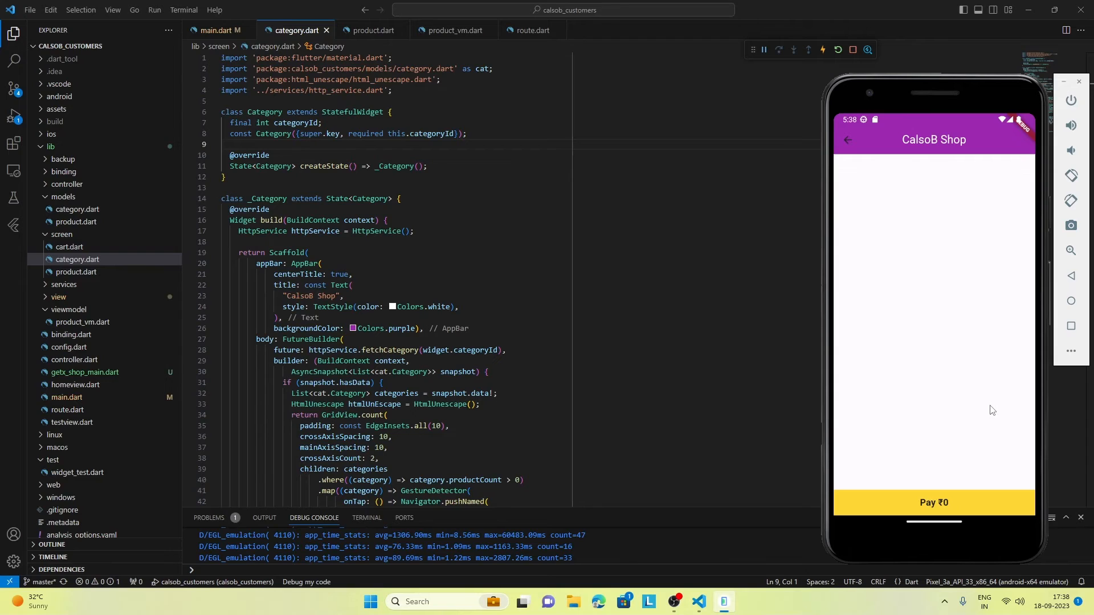
{"action": "mouse_move", "coordinate": [940, 350]}
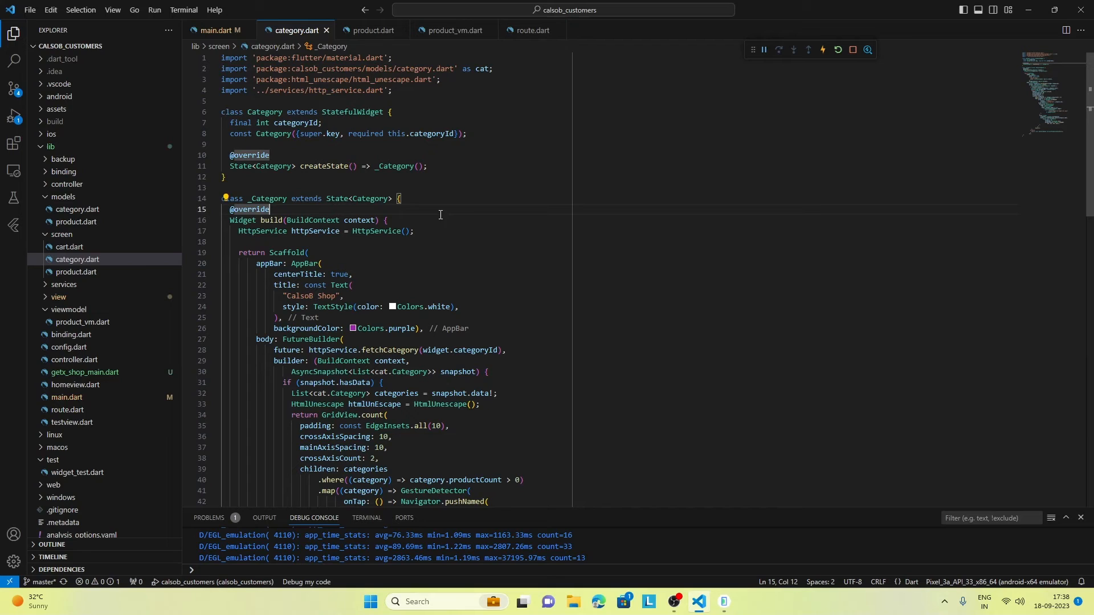
{"action": "mouse_move", "coordinate": [458, 154]}
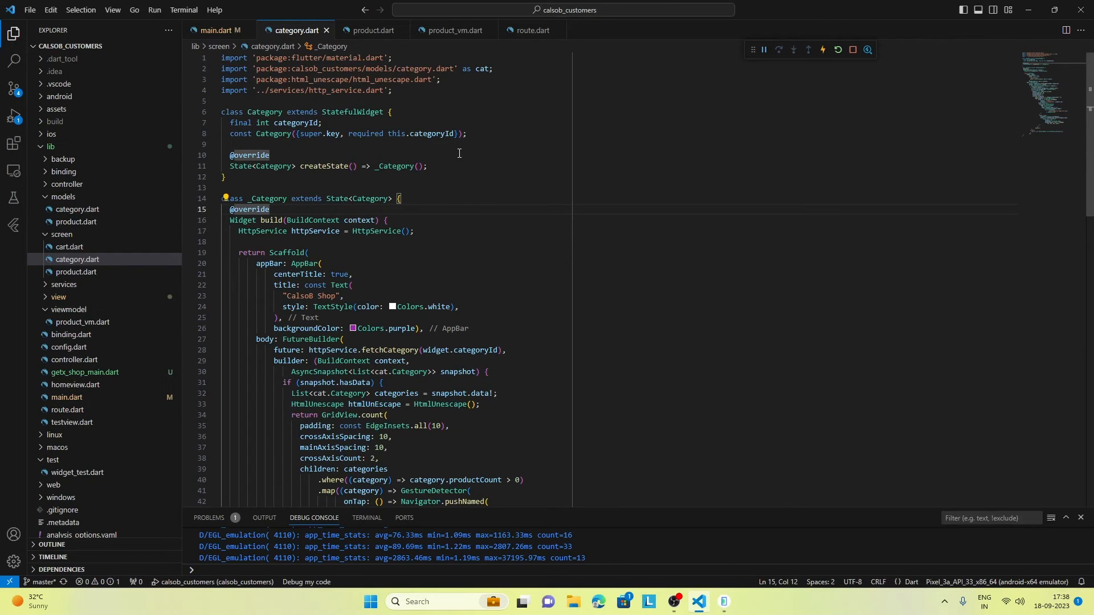
{"action": "mouse_move", "coordinate": [464, 217]}
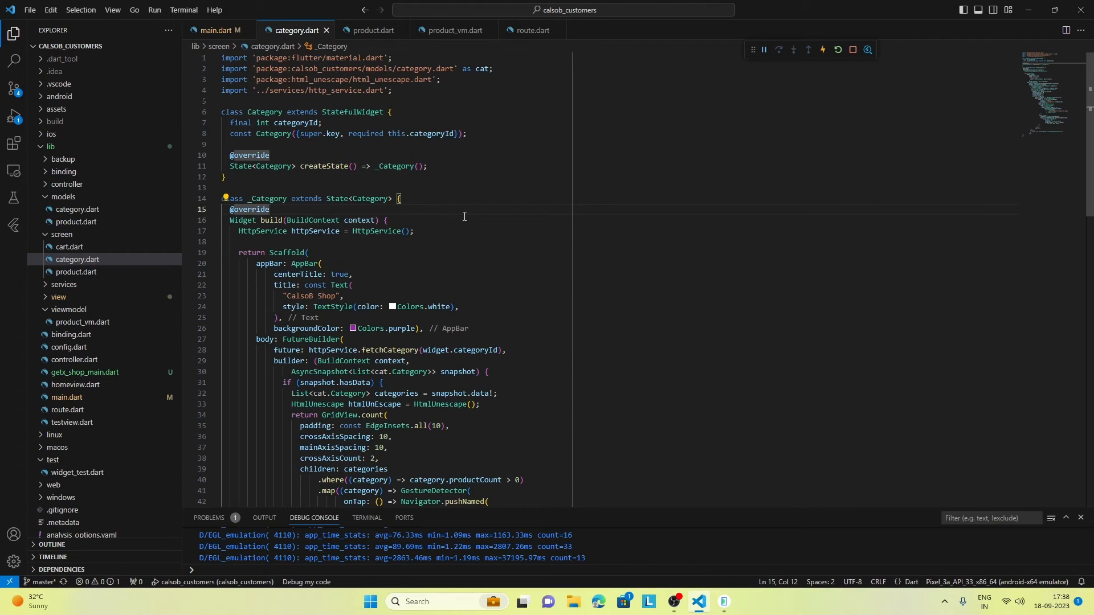
{"action": "mouse_move", "coordinate": [608, 417]}
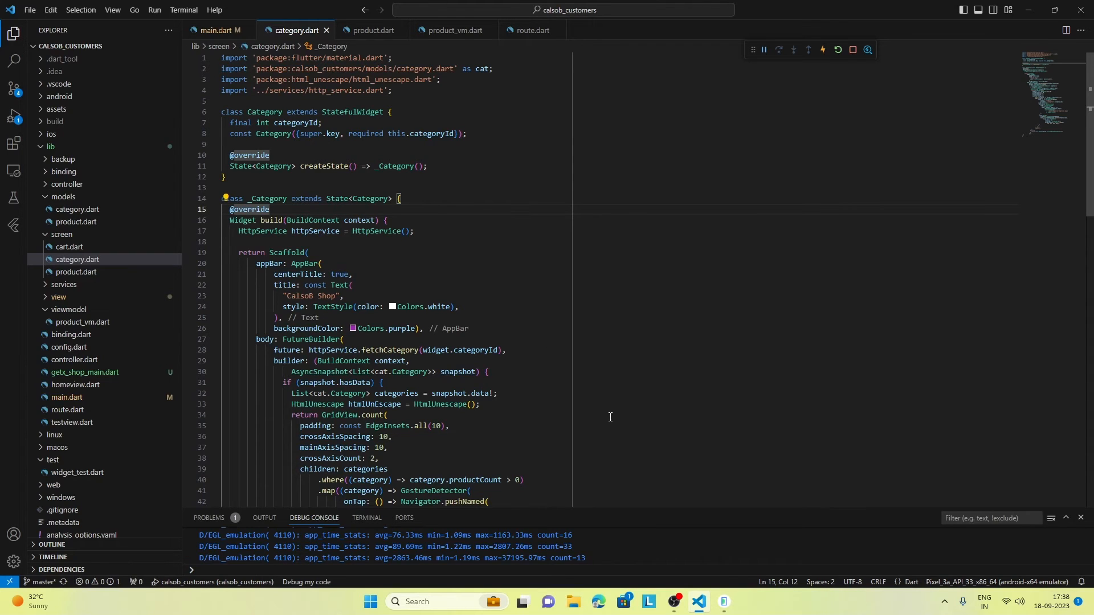
{"action": "mouse_move", "coordinate": [589, 555]}
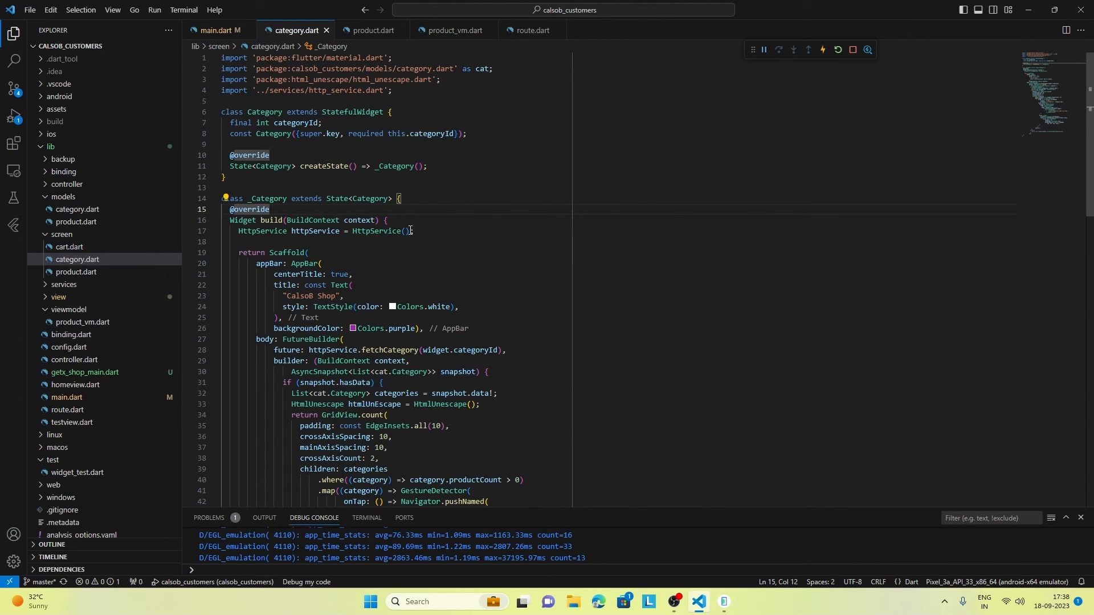
{"action": "mouse_move", "coordinate": [434, 134]}
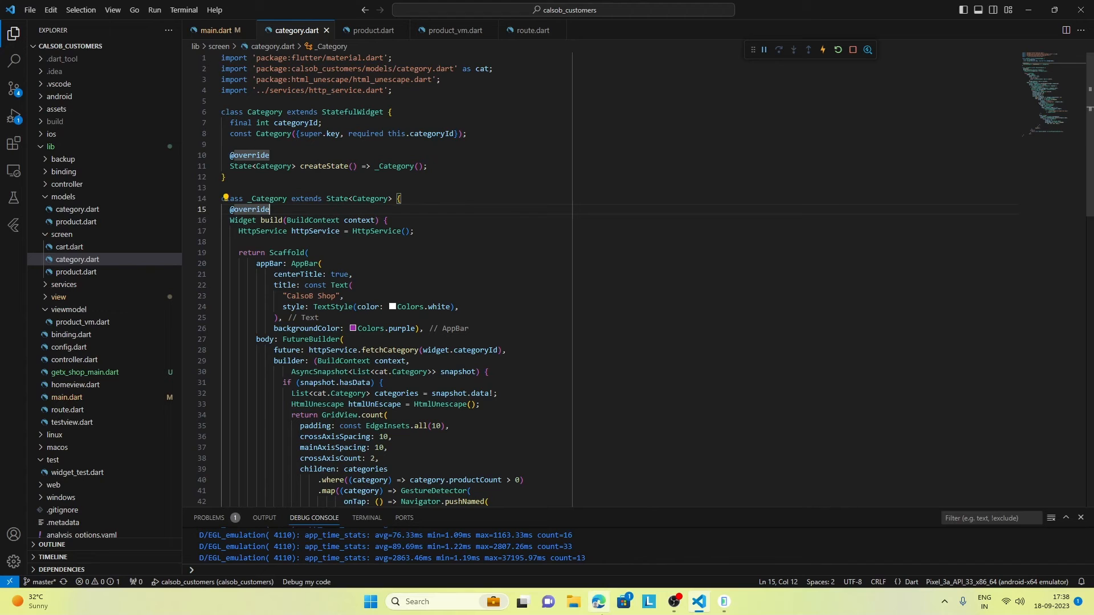
{"action": "left_click", "coordinate": [595, 601]}
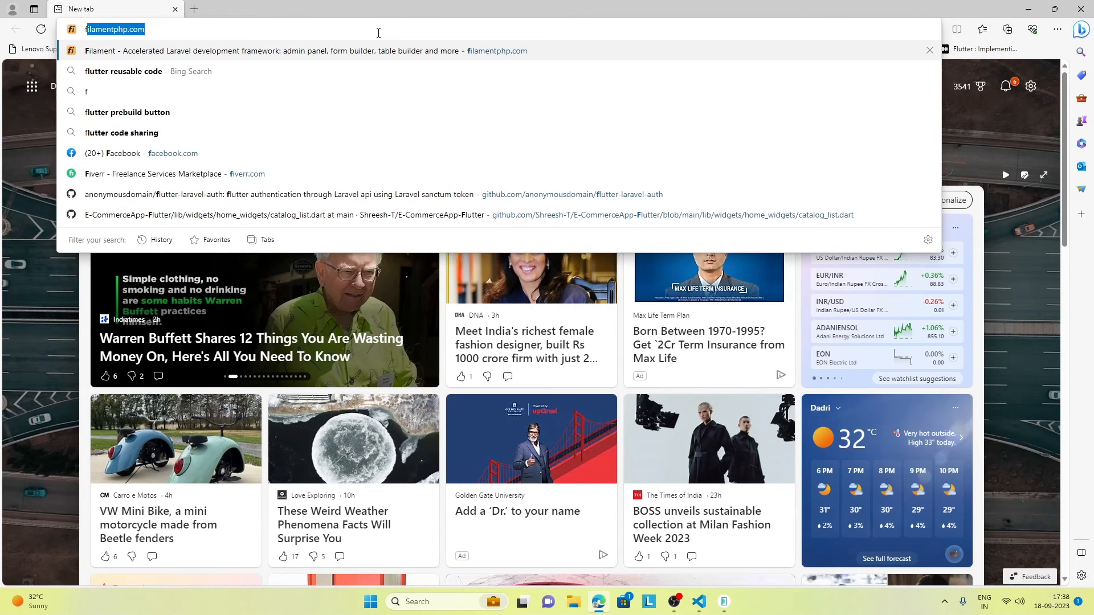
Search 'getx flutter' in Edge to reach the pub.dev get 4.6.6 package page.
{"action": "type", "text": "fget"}
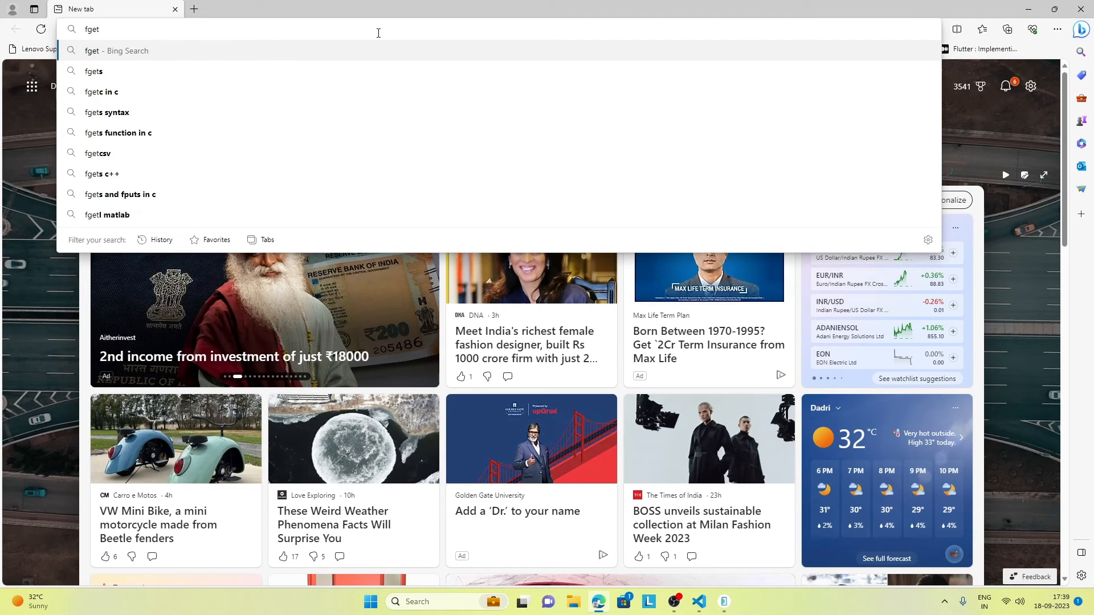
{"action": "type", "text": "x"}
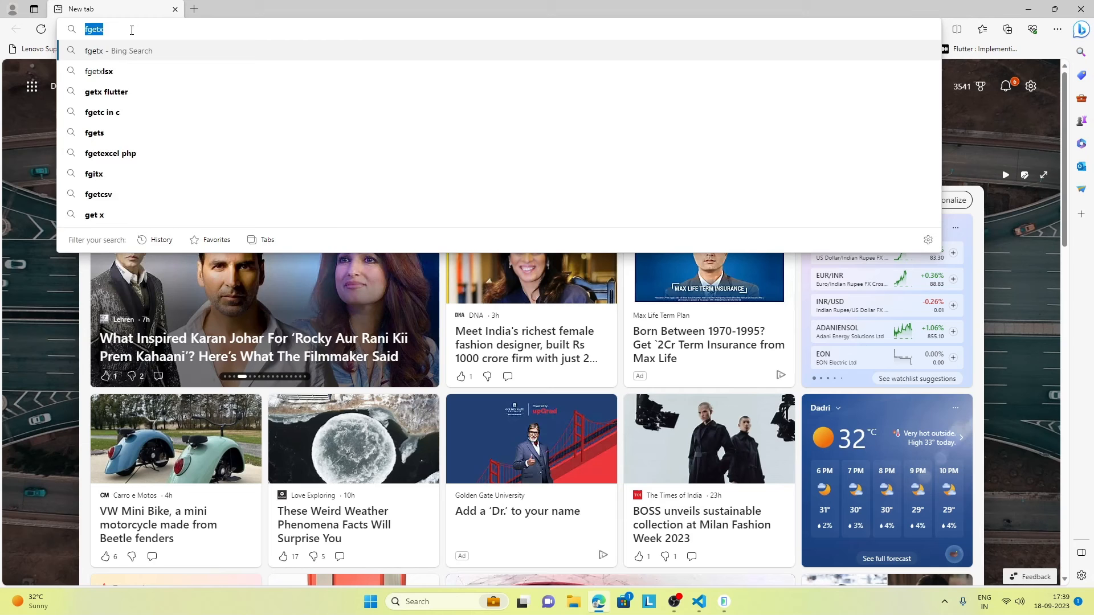
{"action": "left_click", "coordinate": [105, 91]}
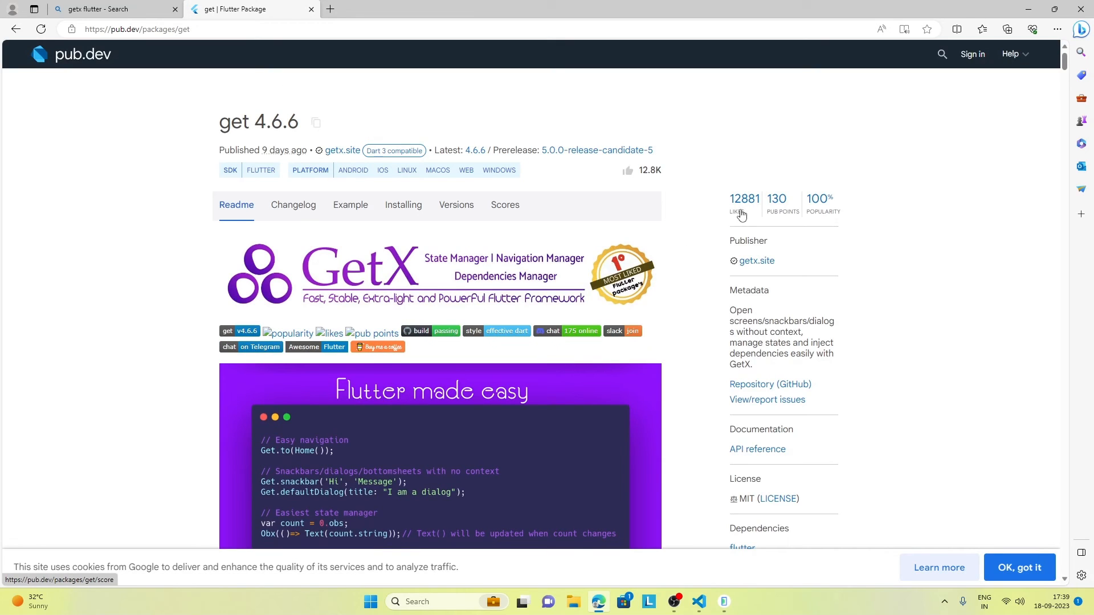
{"action": "mouse_move", "coordinate": [593, 209]}
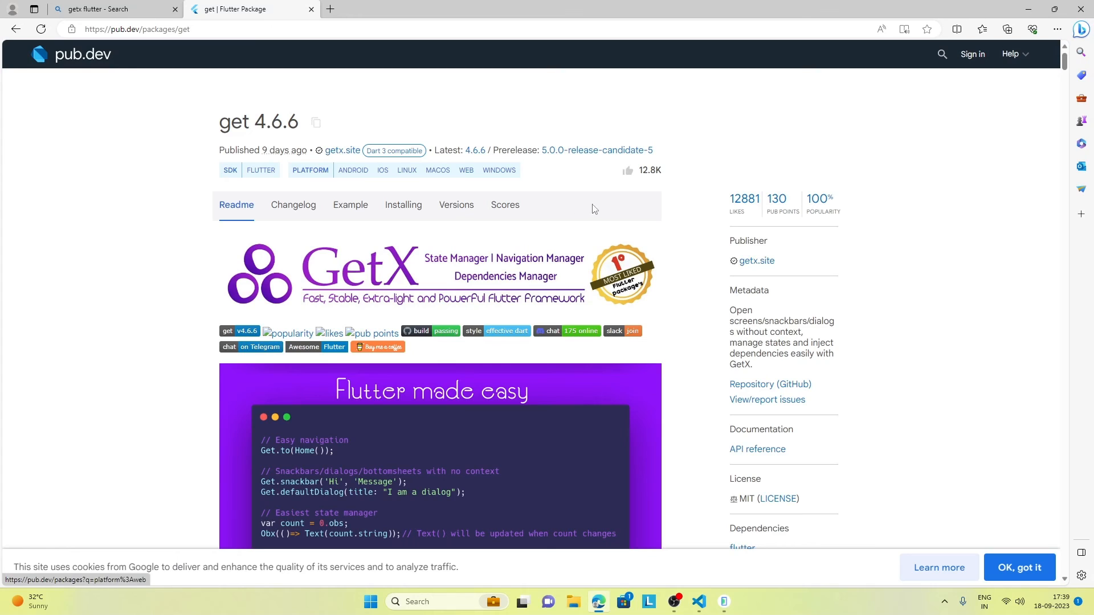
{"action": "mouse_move", "coordinate": [698, 601]}
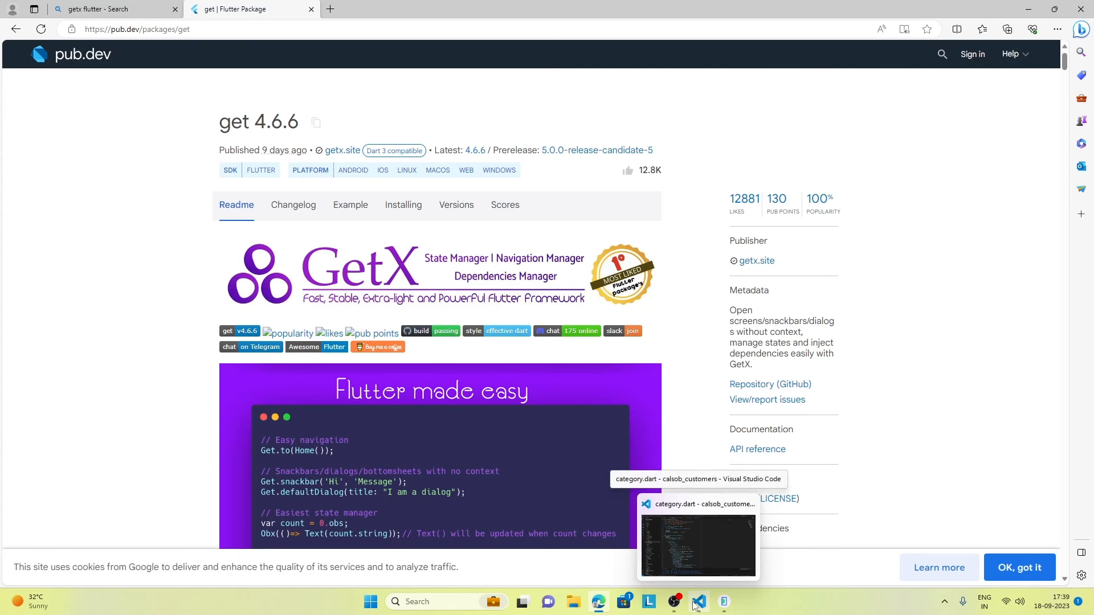
Return from the product list to the CalsoB Shop category grid in the emulator.
{"action": "left_click", "coordinate": [723, 602]}
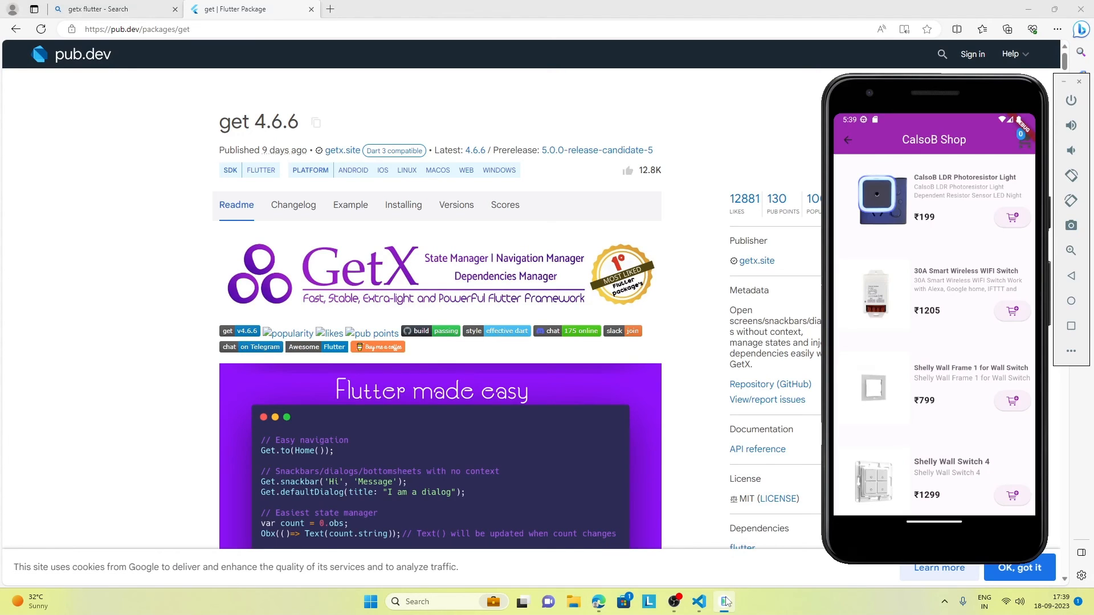
{"action": "mouse_move", "coordinate": [970, 263]}
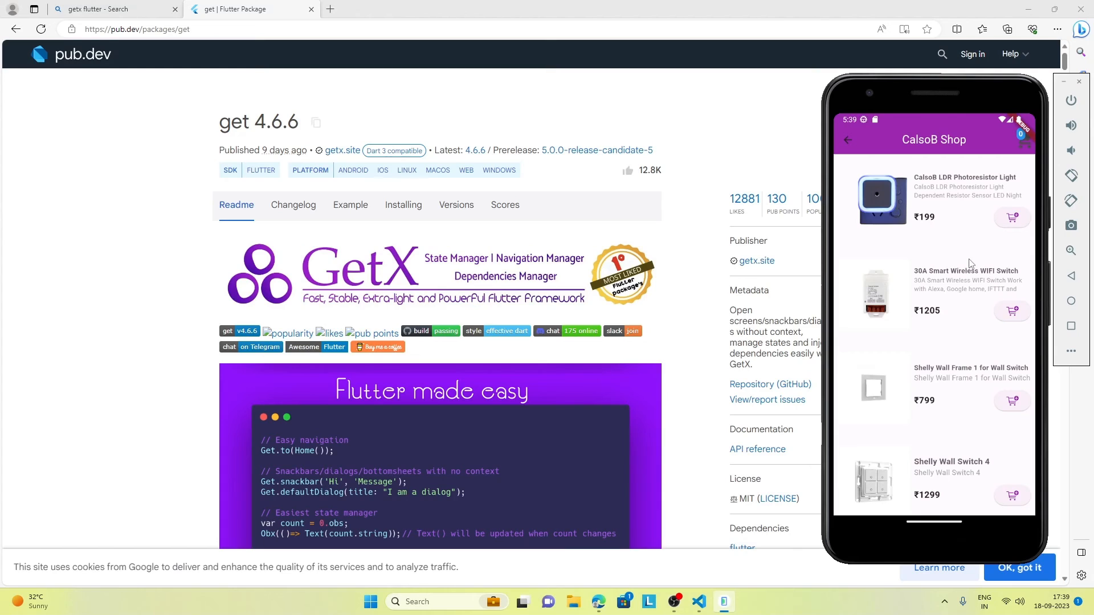
{"action": "mouse_move", "coordinate": [977, 156]}
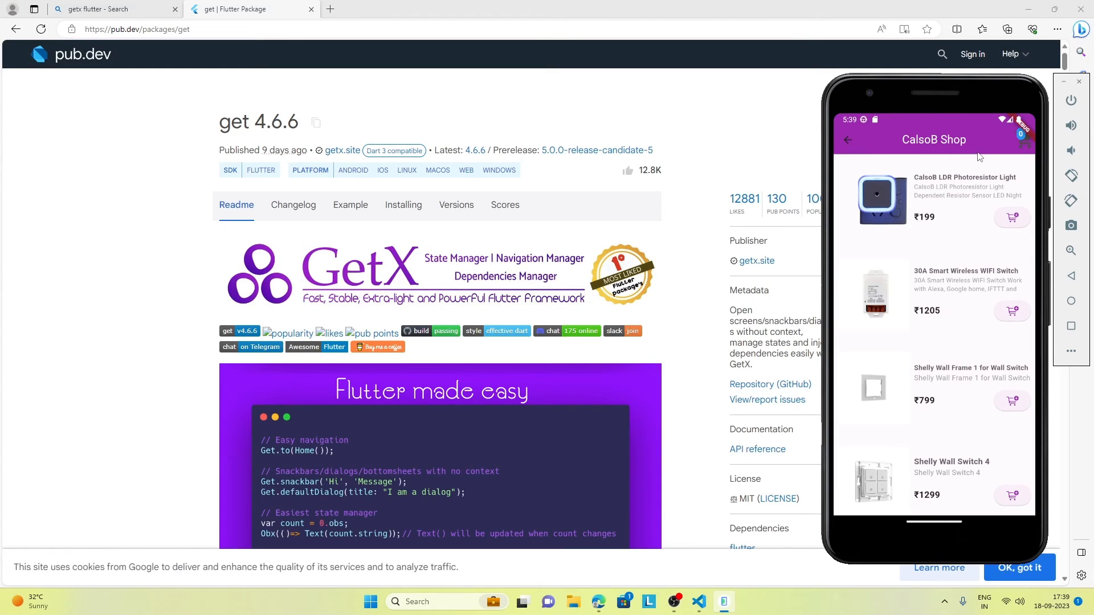
{"action": "mouse_move", "coordinate": [842, 289]}
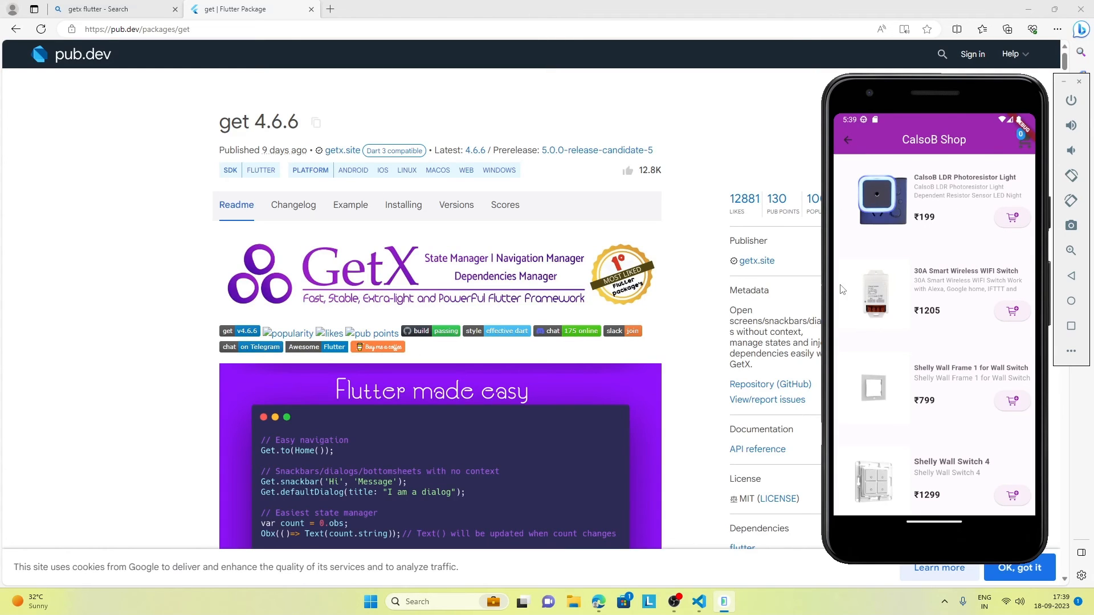
{"action": "mouse_move", "coordinate": [931, 241]}
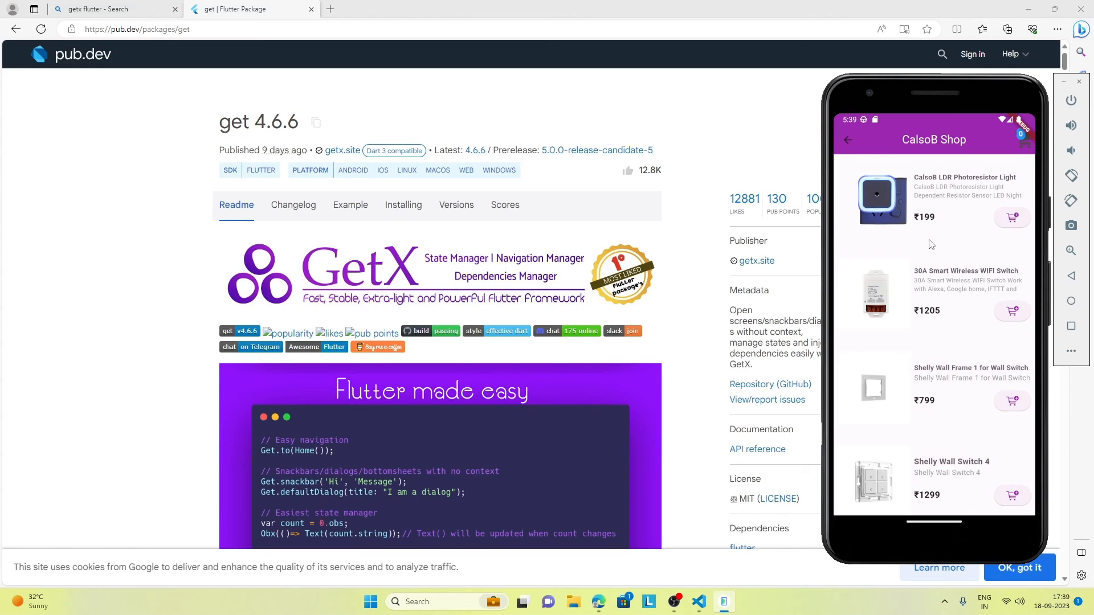
{"action": "left_click", "coordinate": [847, 139]}
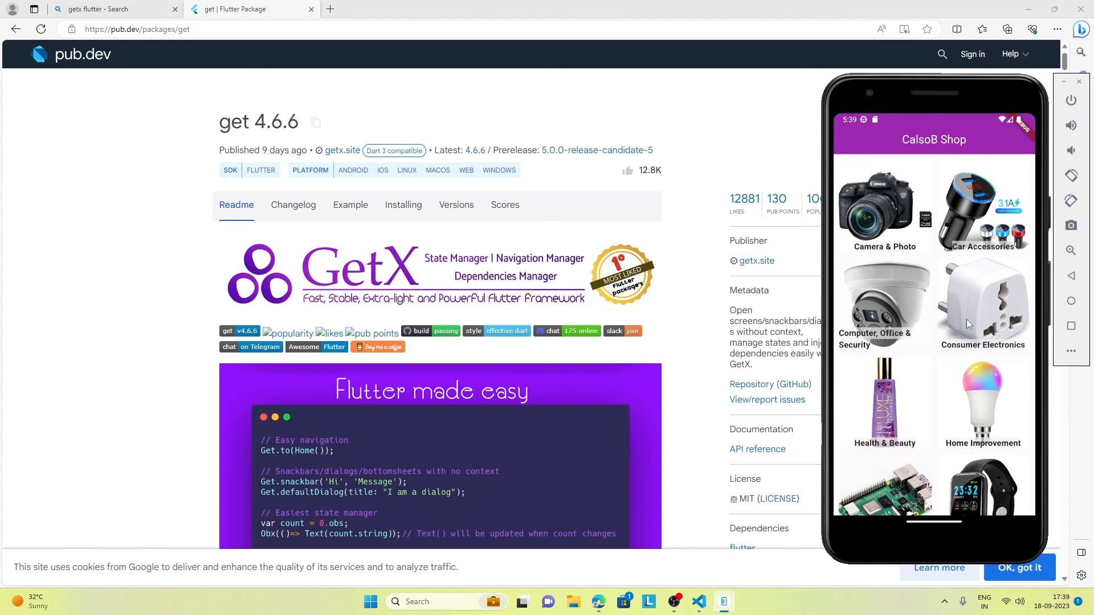
{"action": "mouse_move", "coordinate": [968, 246]}
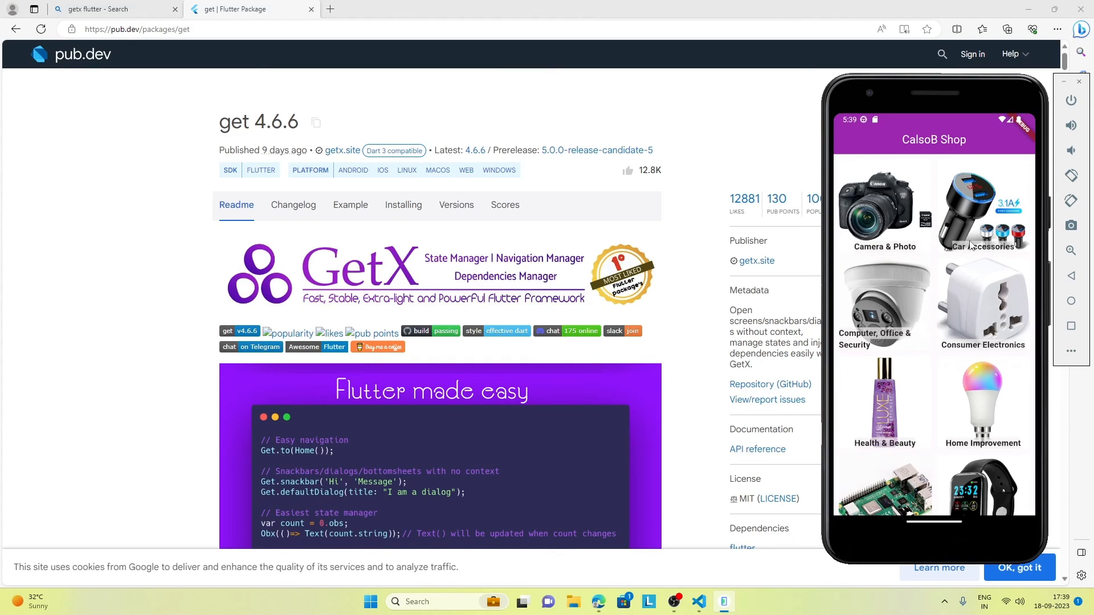
{"action": "mouse_move", "coordinate": [946, 296]}
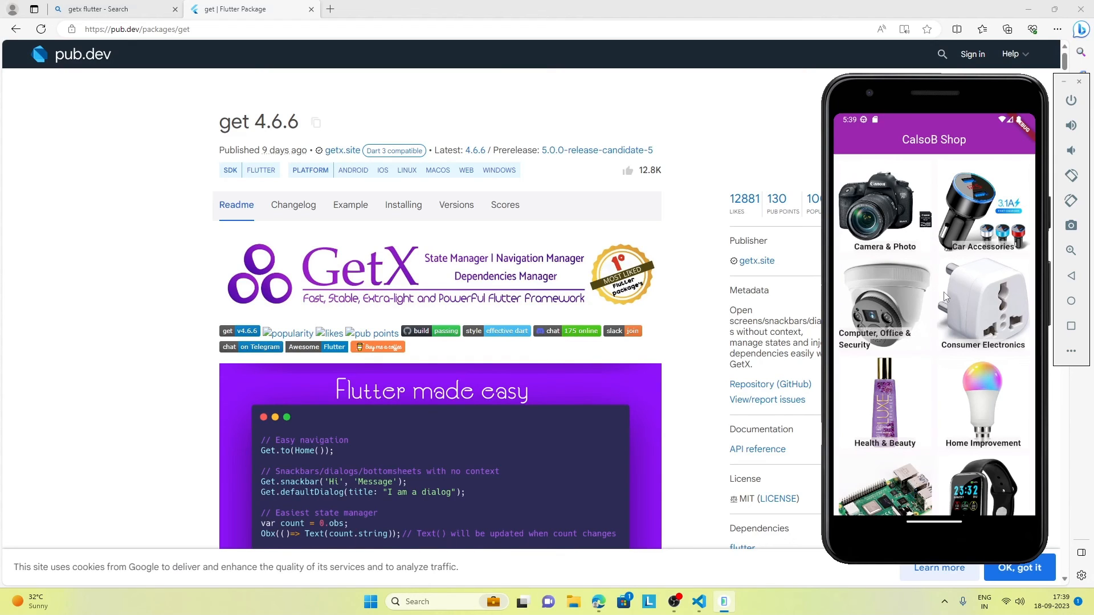
{"action": "mouse_move", "coordinate": [945, 298]}
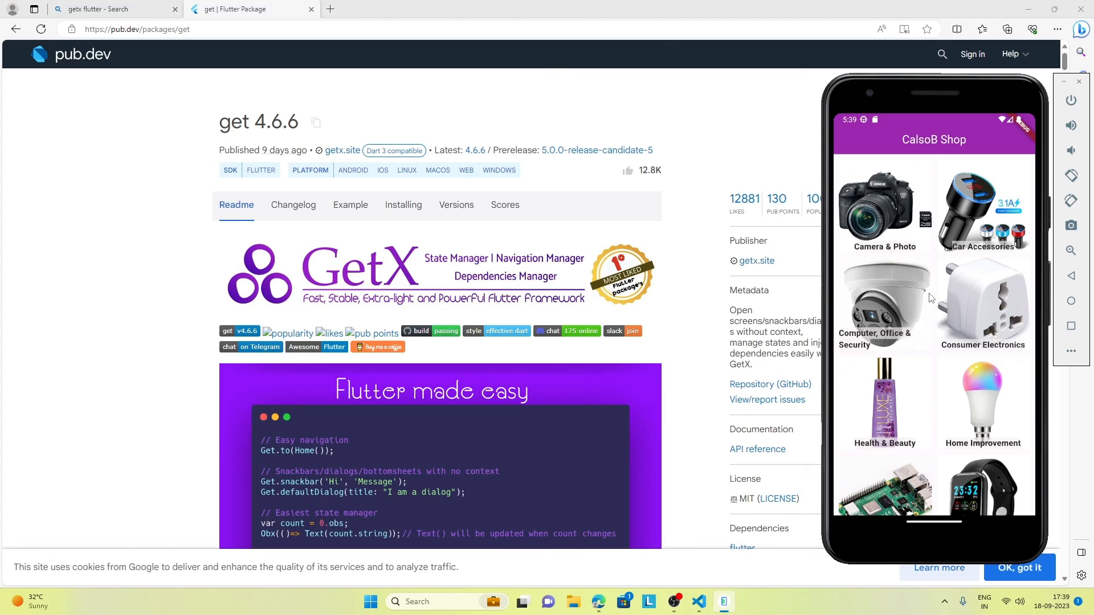
{"action": "mouse_move", "coordinate": [886, 360]}
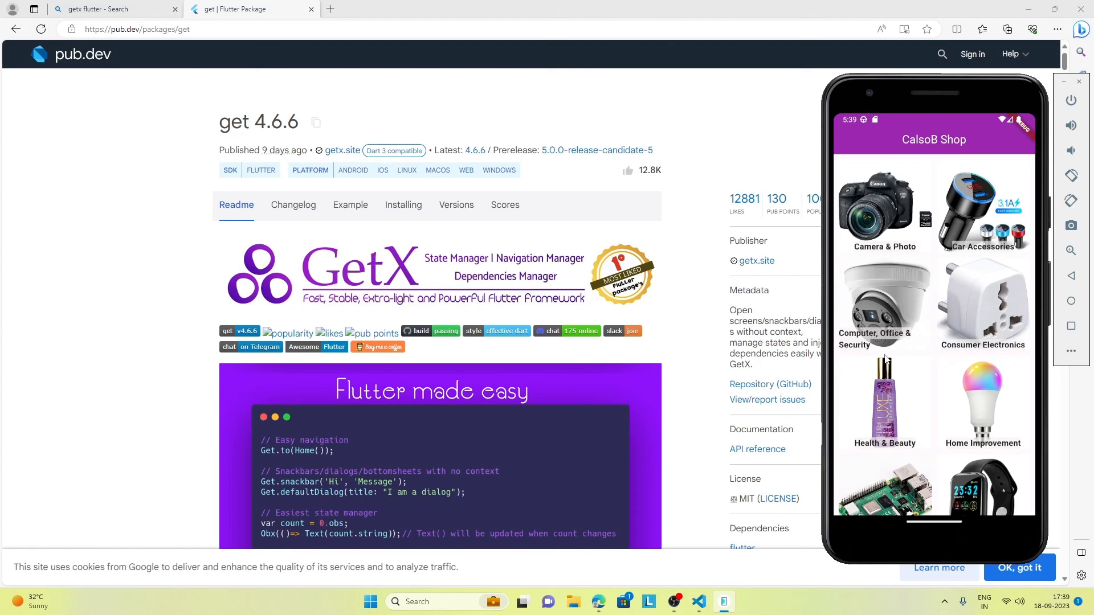
{"action": "mouse_move", "coordinate": [979, 324]}
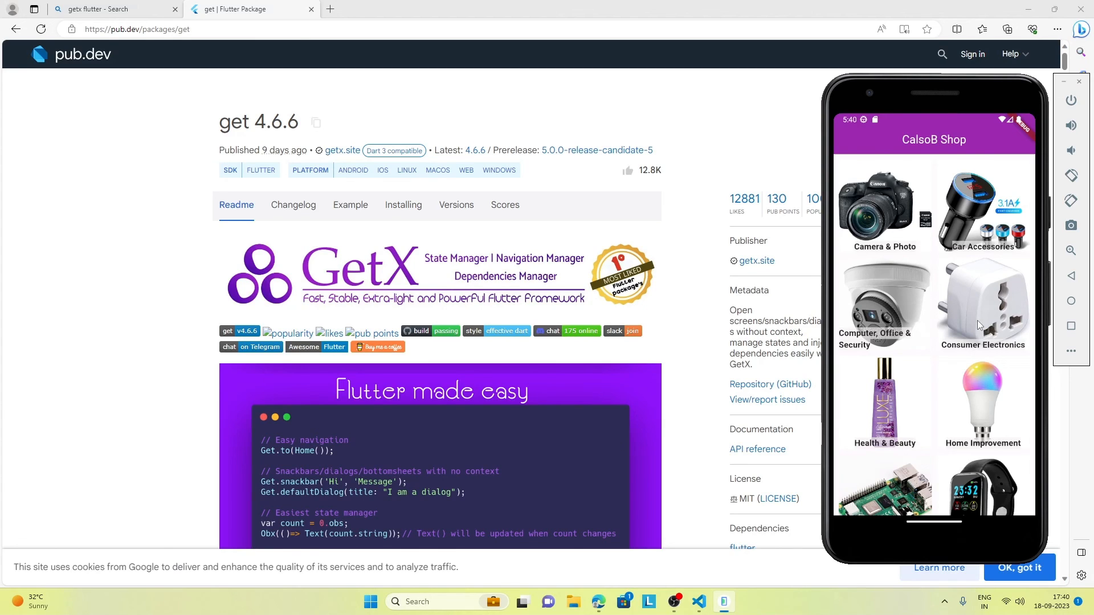
{"action": "mouse_move", "coordinate": [941, 349]}
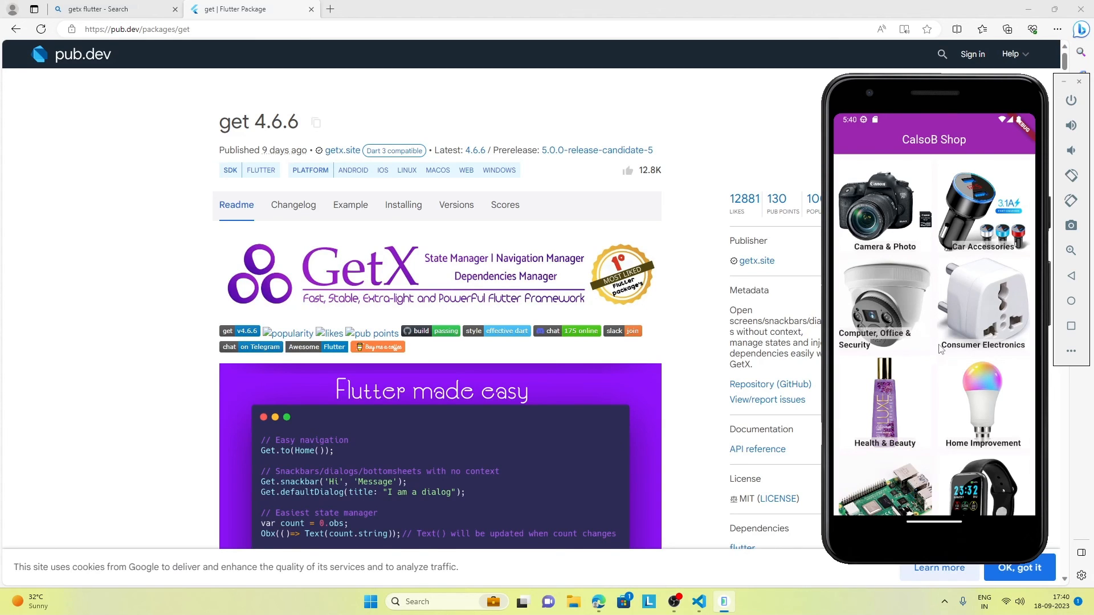
{"action": "mouse_move", "coordinate": [938, 351]}
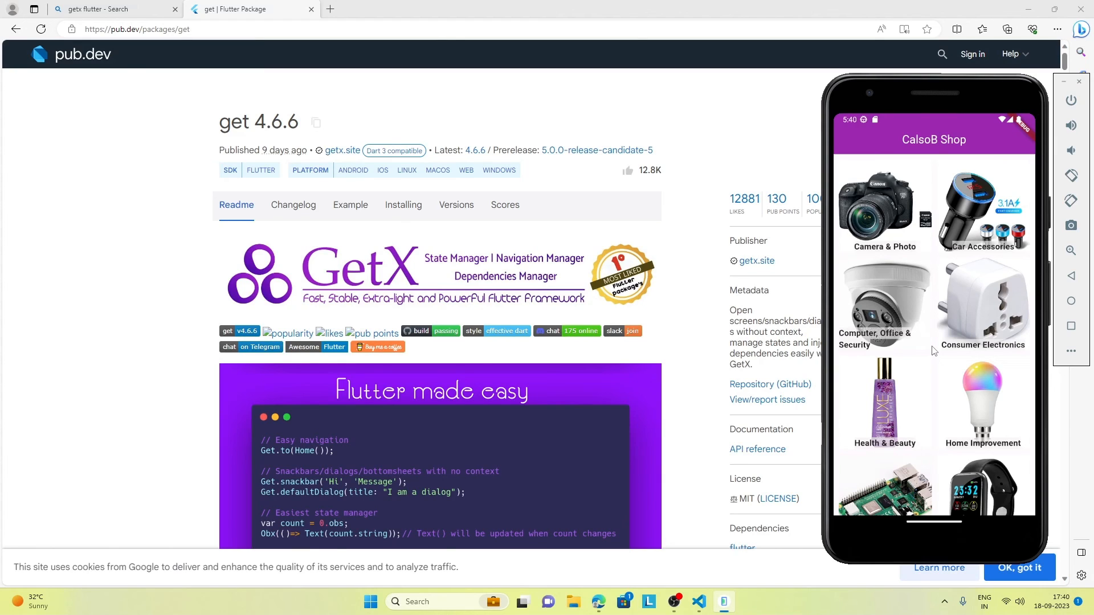
{"action": "mouse_move", "coordinate": [933, 421]}
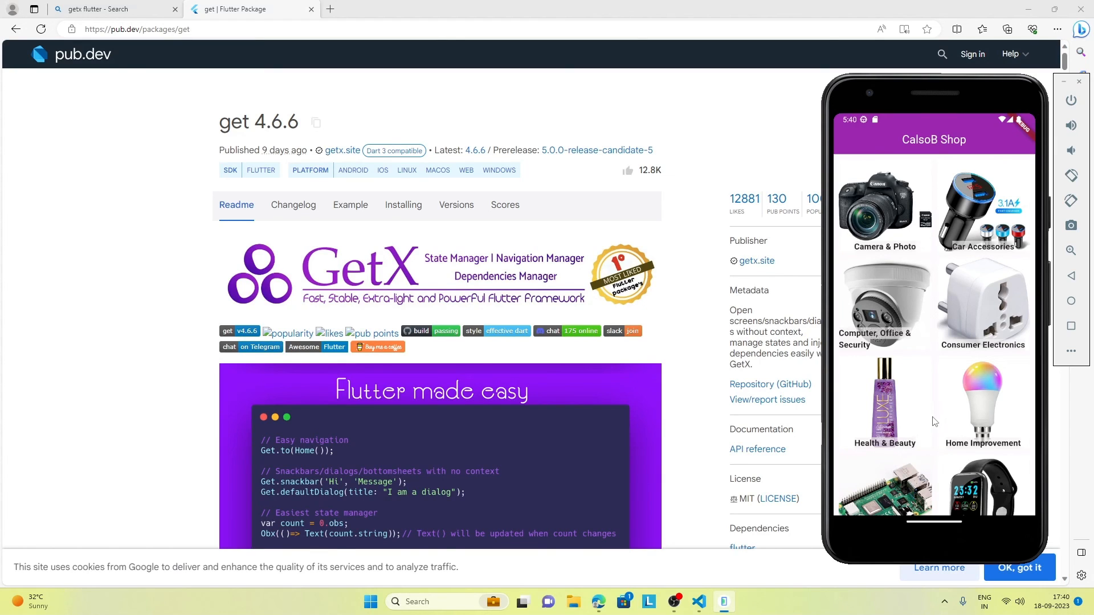
{"action": "mouse_move", "coordinate": [919, 438]}
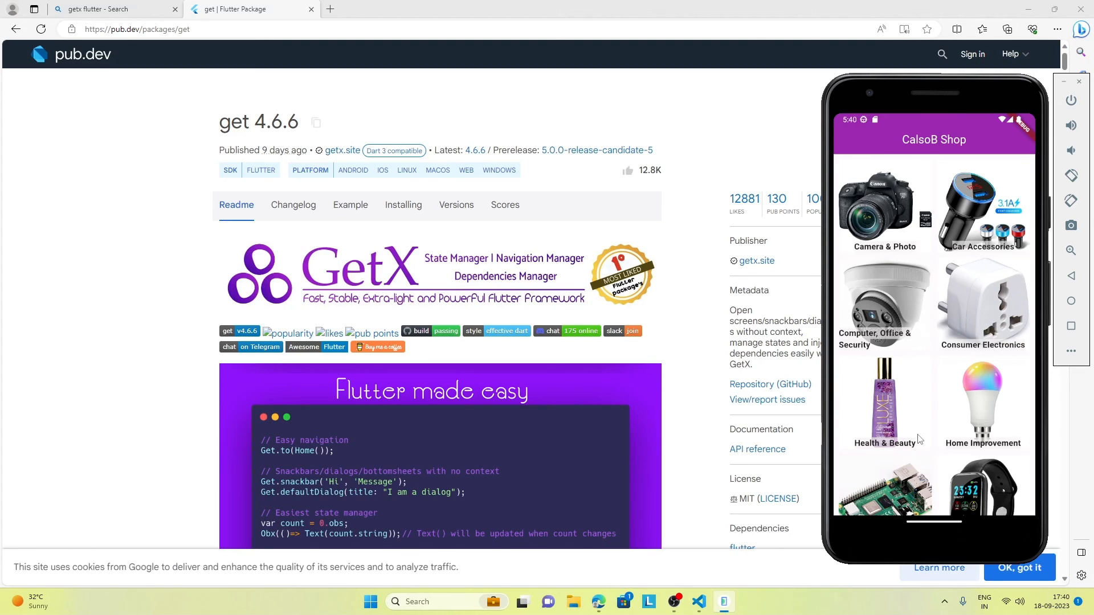
{"action": "mouse_move", "coordinate": [882, 462]}
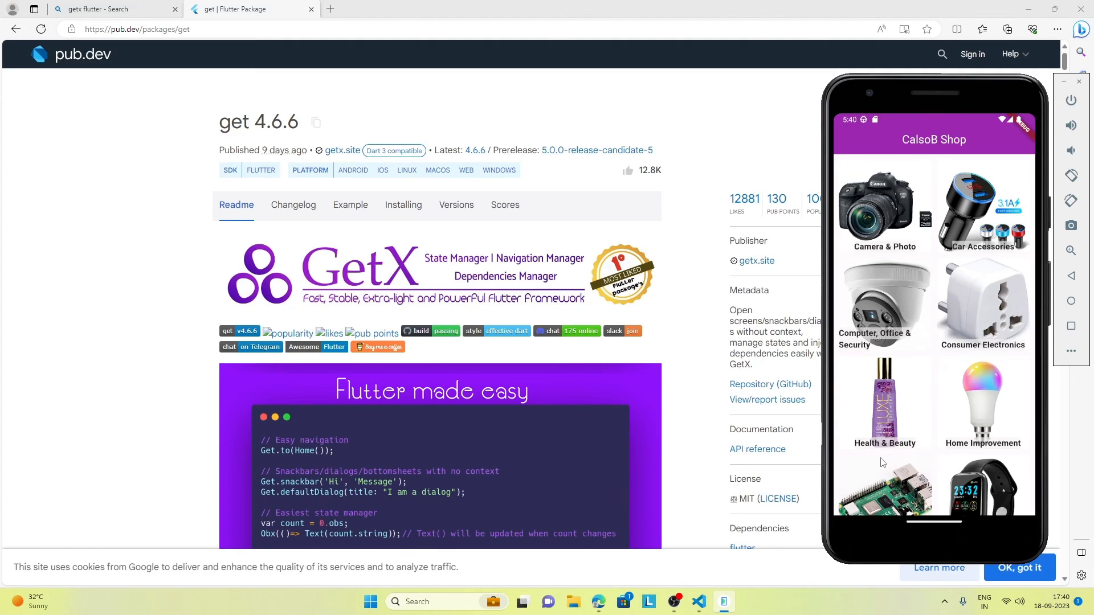
{"action": "mouse_move", "coordinate": [900, 444]}
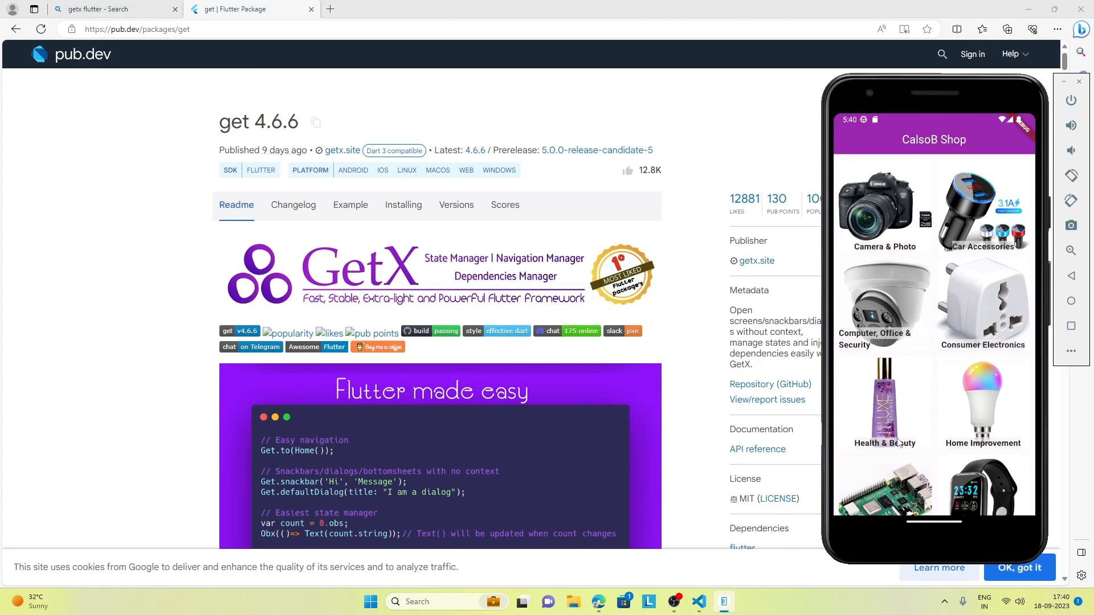